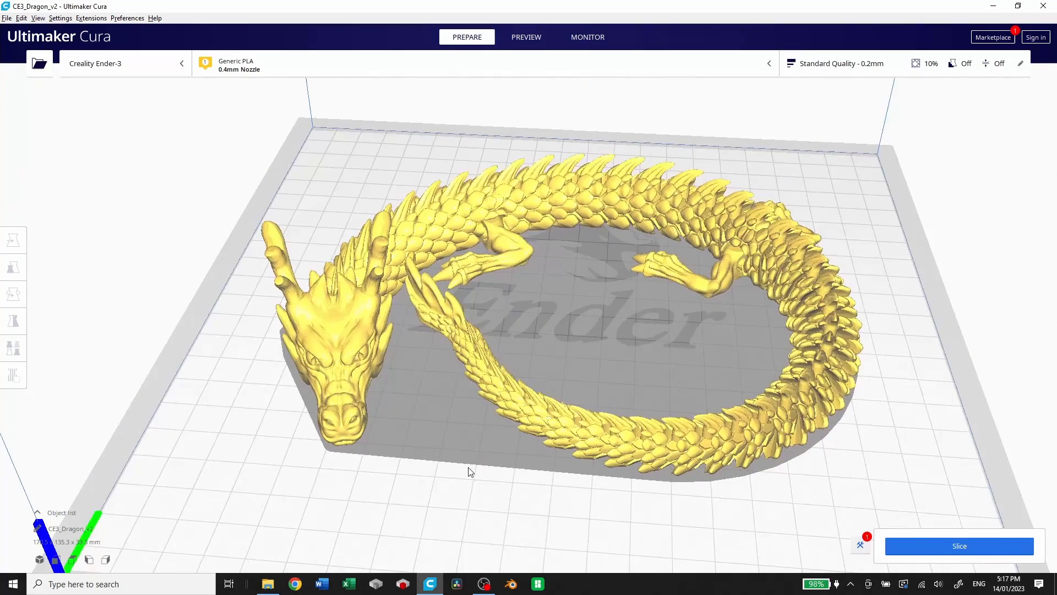
Clear the build plate with a new project and load Dragon_v2.stl.
{"action": "left_click", "coordinate": [13, 294]}
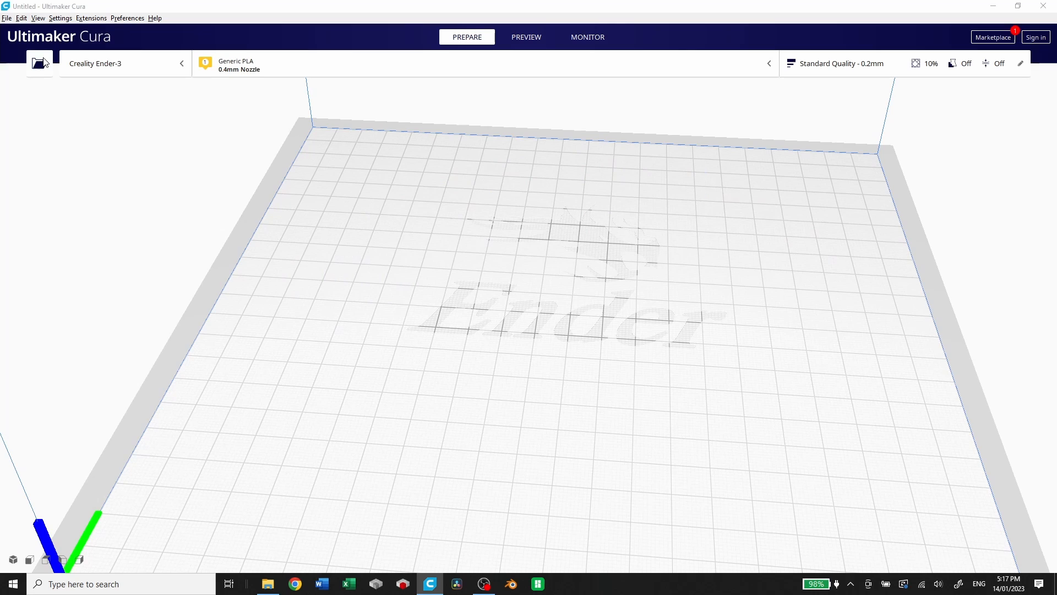
{"action": "left_click", "coordinate": [39, 63]}
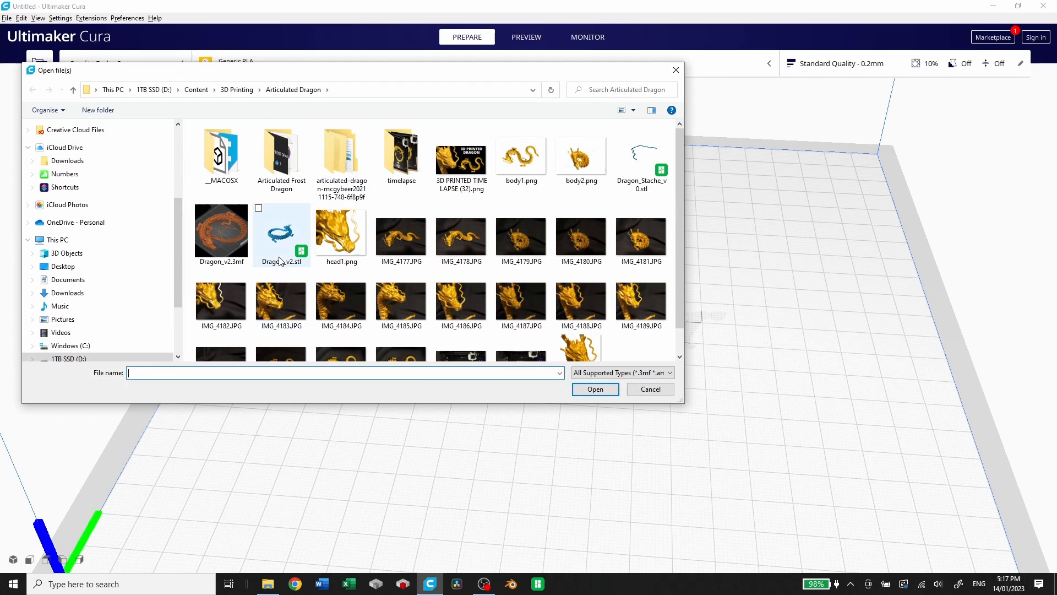
{"action": "left_click", "coordinate": [282, 232]}
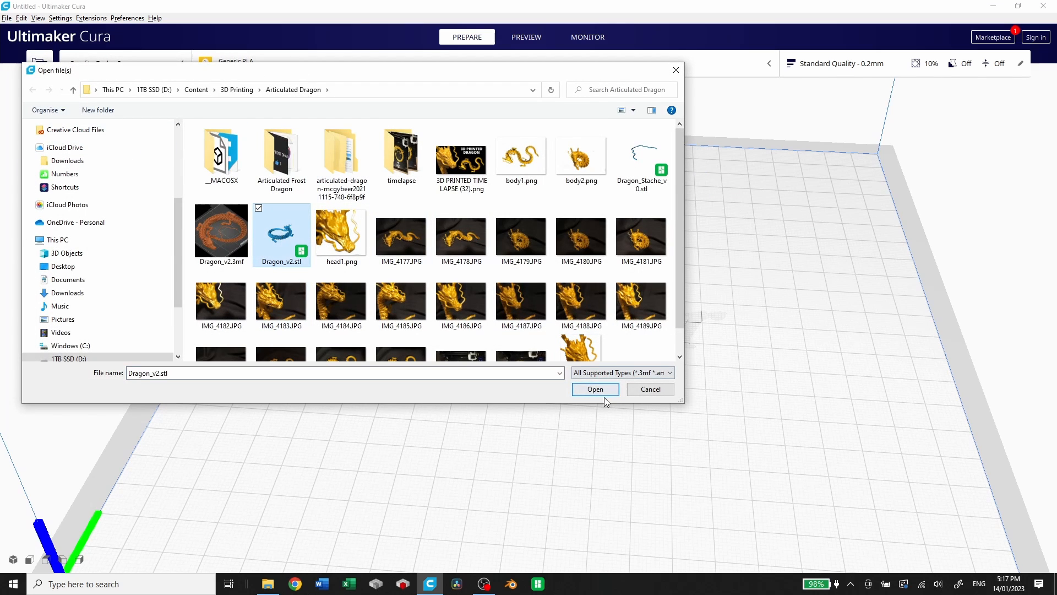
{"action": "left_click", "coordinate": [594, 389]}
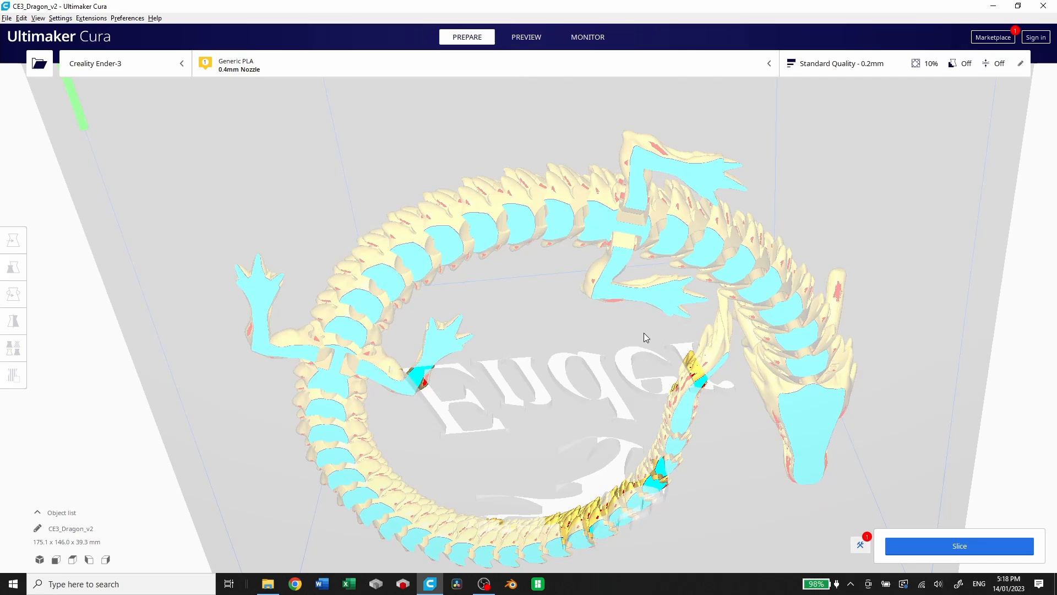
{"action": "mouse_move", "coordinate": [847, 462]}
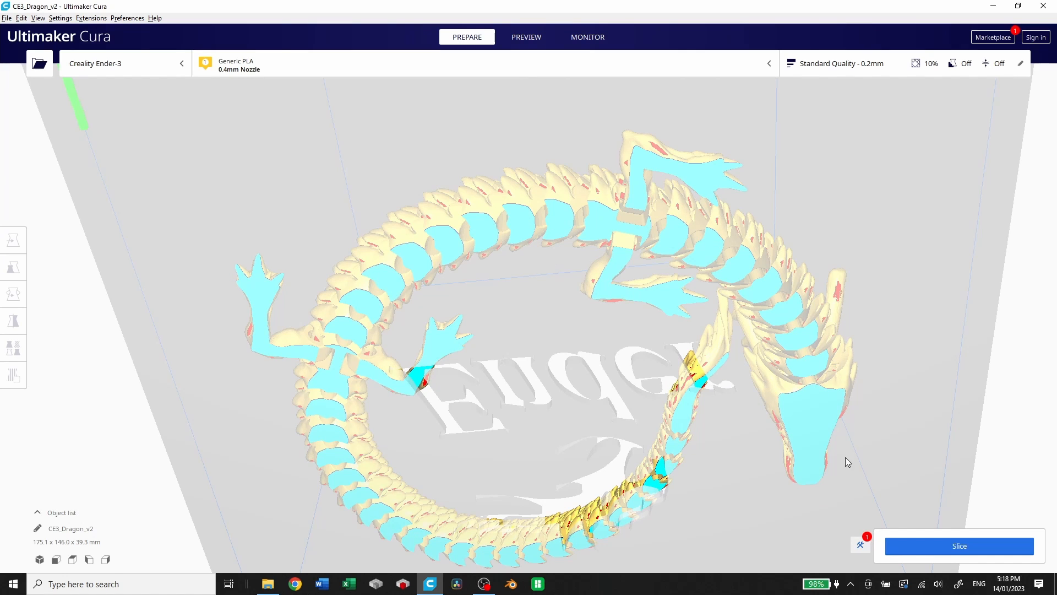
{"action": "mouse_move", "coordinate": [544, 197]}
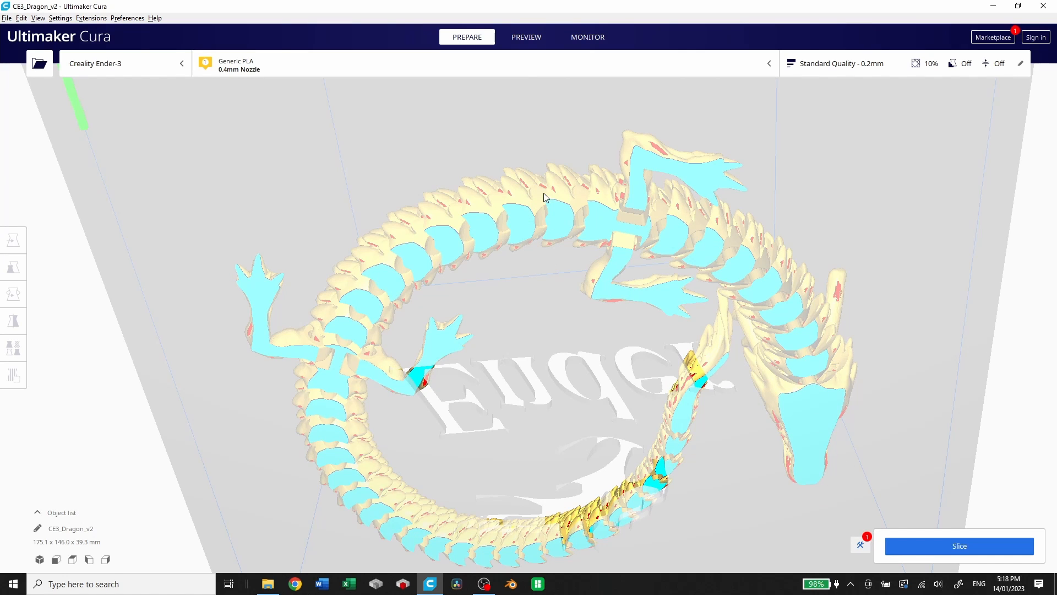
{"action": "mouse_move", "coordinate": [658, 329]}
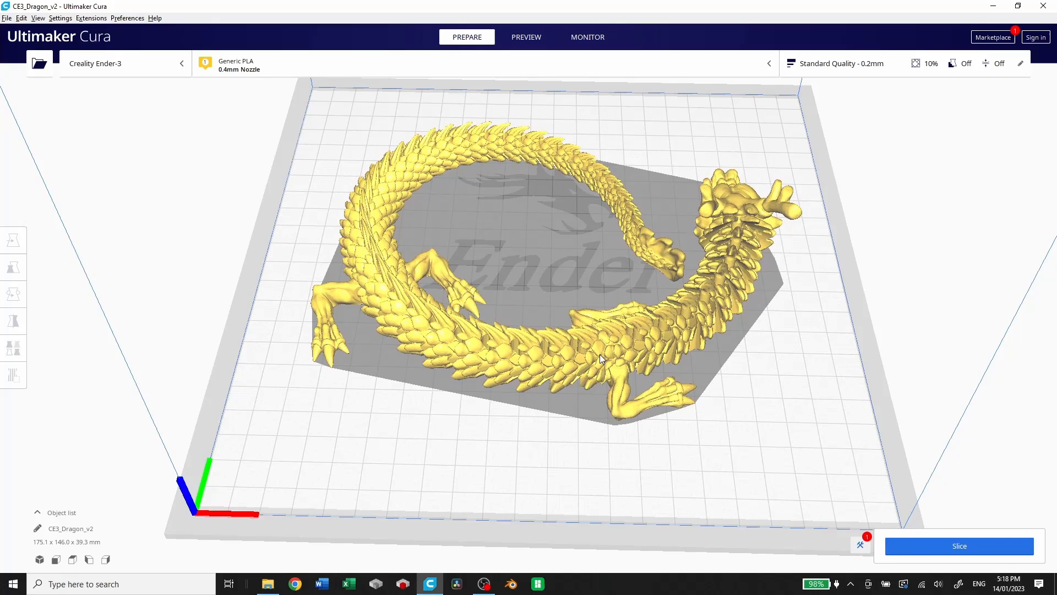
Select the dragon model on the Ender-3 build plate for rotation.
{"action": "left_click", "coordinate": [13, 294]}
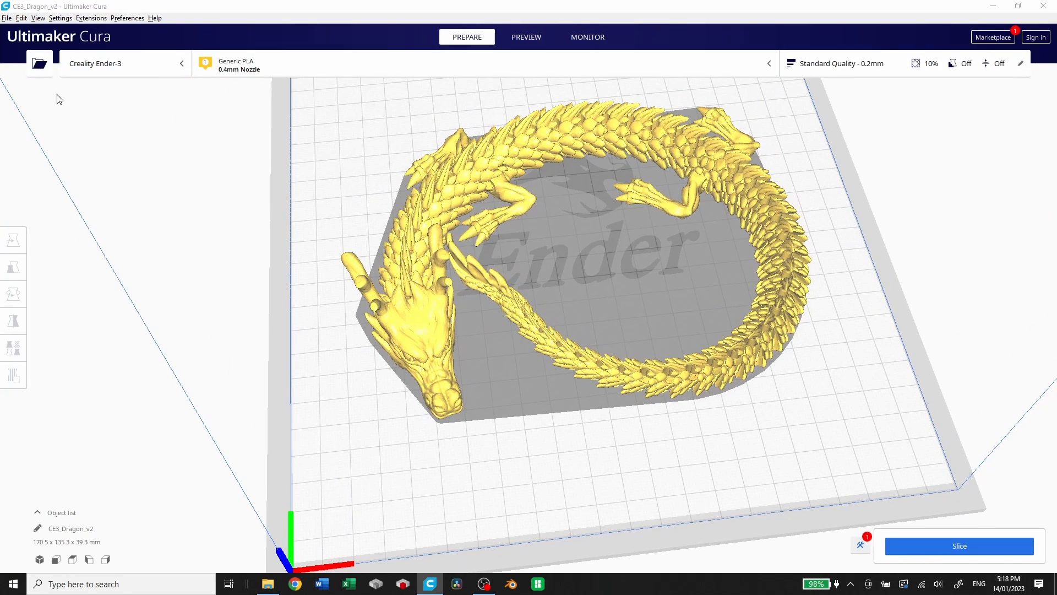
Load Dragon_Stache_v0.stl and place the whiskers inside the dragon's coil.
{"action": "left_click", "coordinate": [38, 64]}
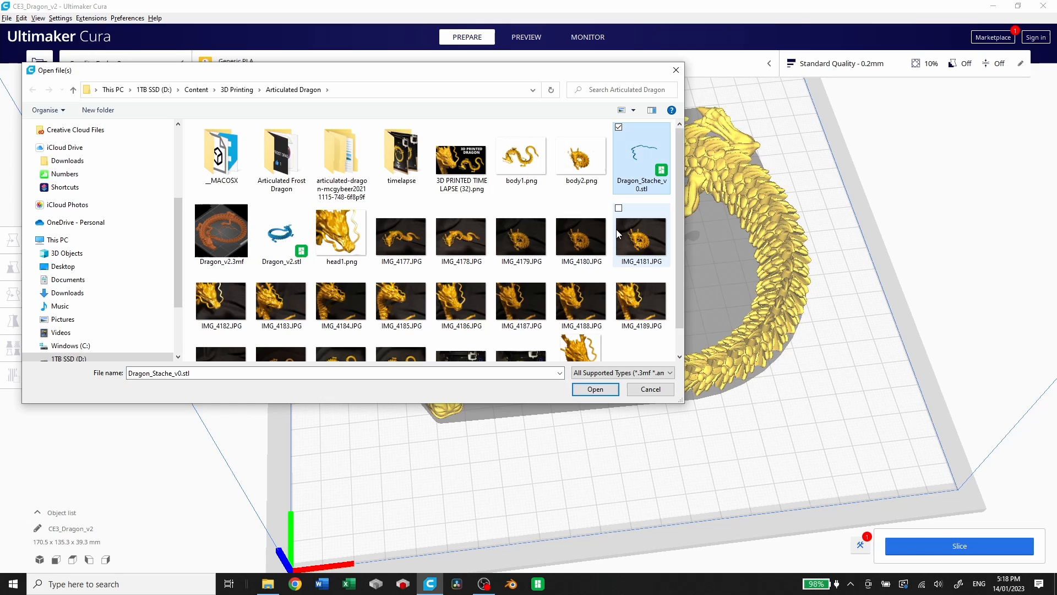
{"action": "left_click", "coordinate": [594, 389]}
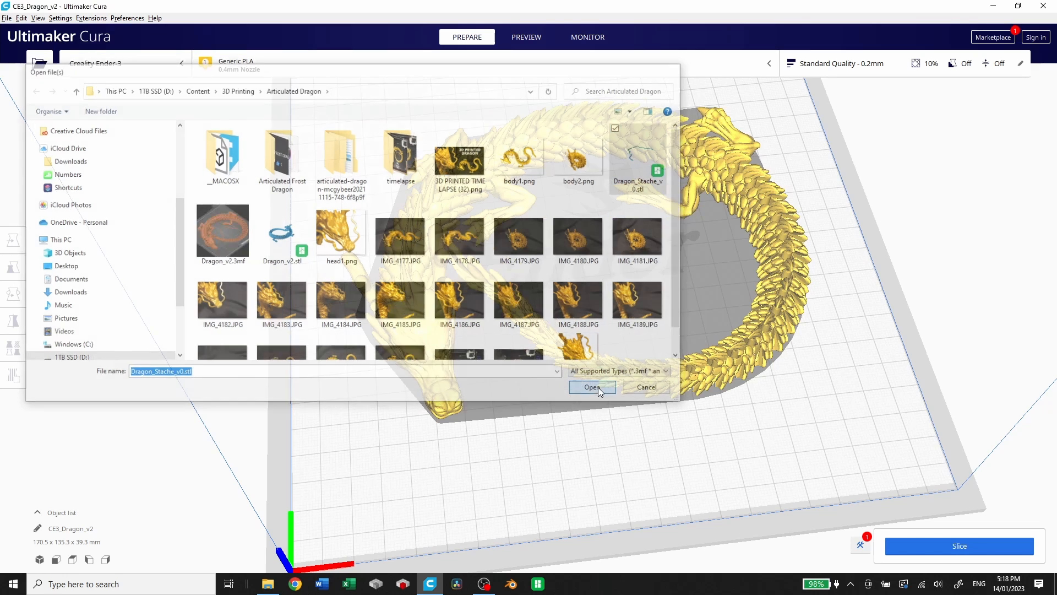
{"action": "left_click", "coordinate": [591, 387]}
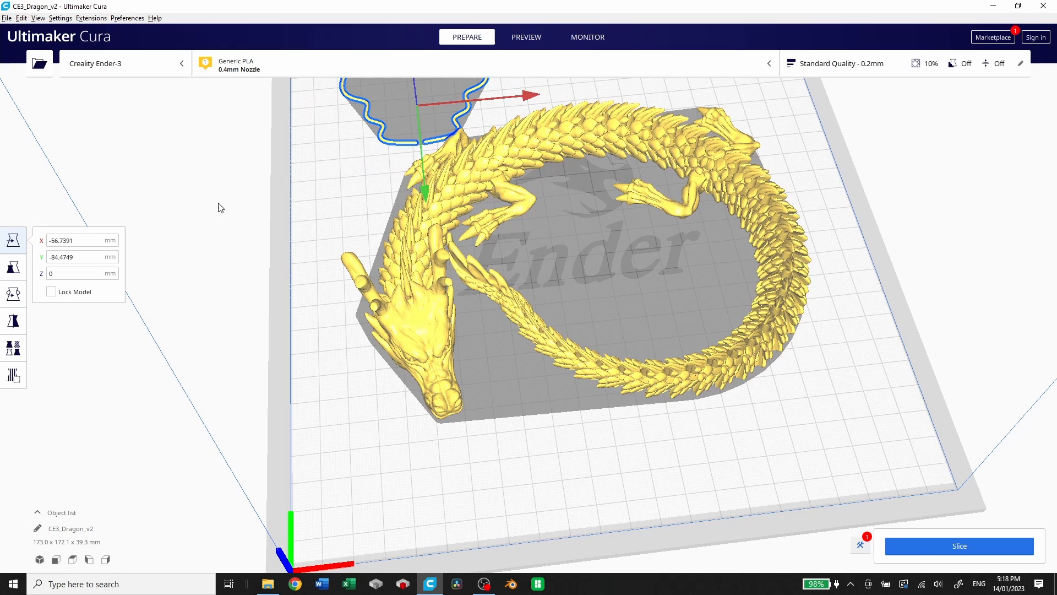
{"action": "mouse_move", "coordinate": [397, 141]}
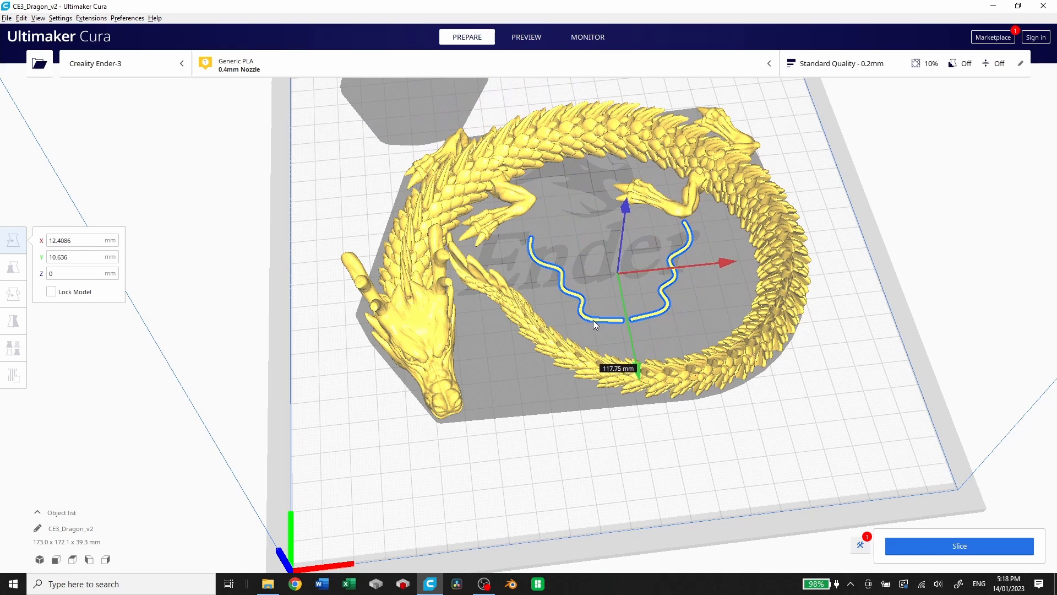
{"action": "left_click", "coordinate": [664, 456]}
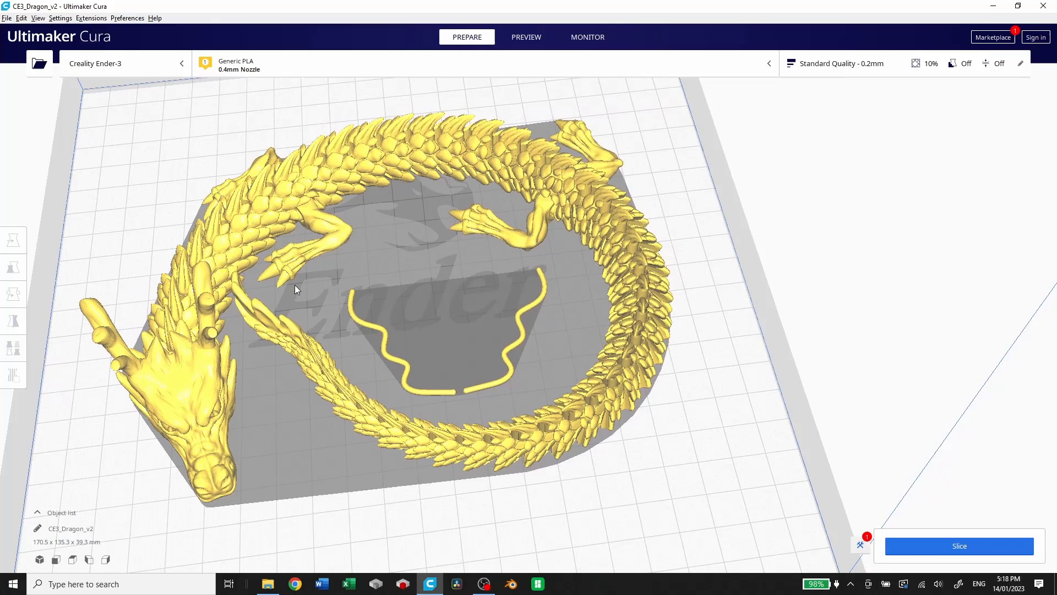
Open the custom print settings and scroll through the 0.2 mm layer and wall values.
{"action": "left_click", "coordinate": [841, 63]}
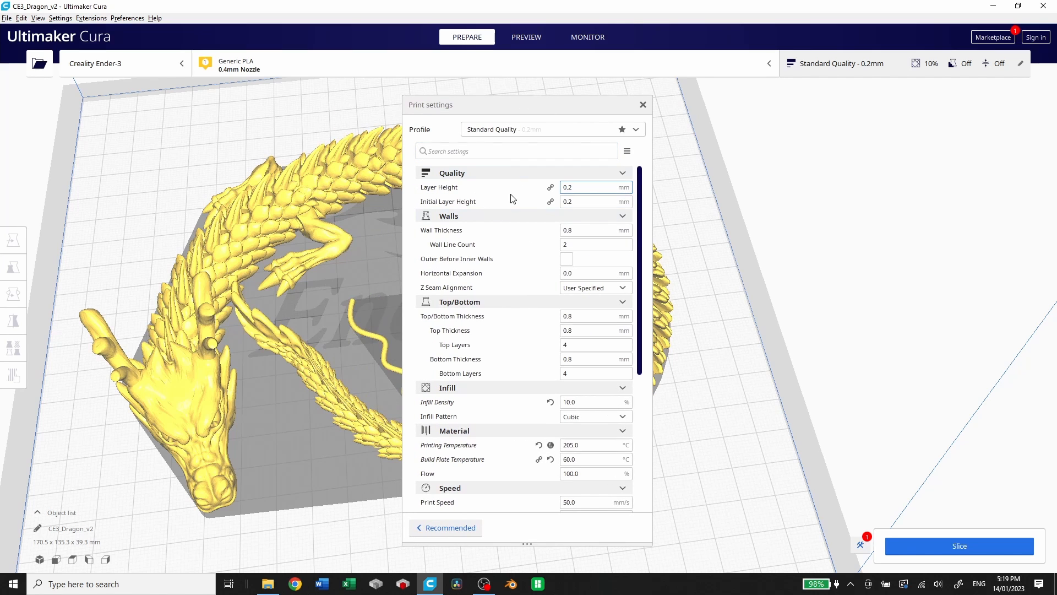
{"action": "mouse_move", "coordinate": [448, 201]}
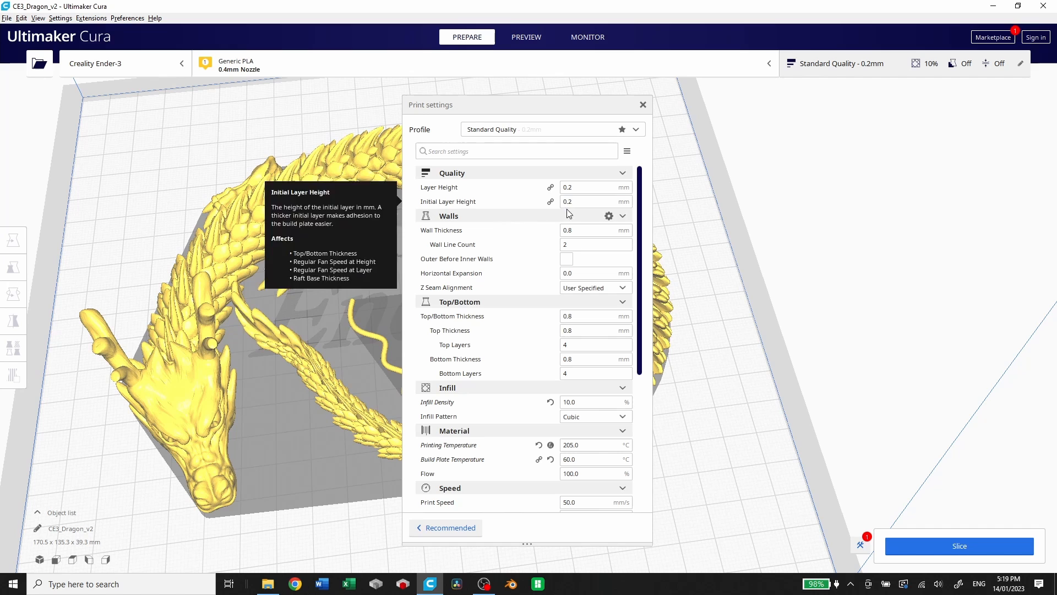
{"action": "scroll", "scroll_direction": "down", "scroll_amount": 3}
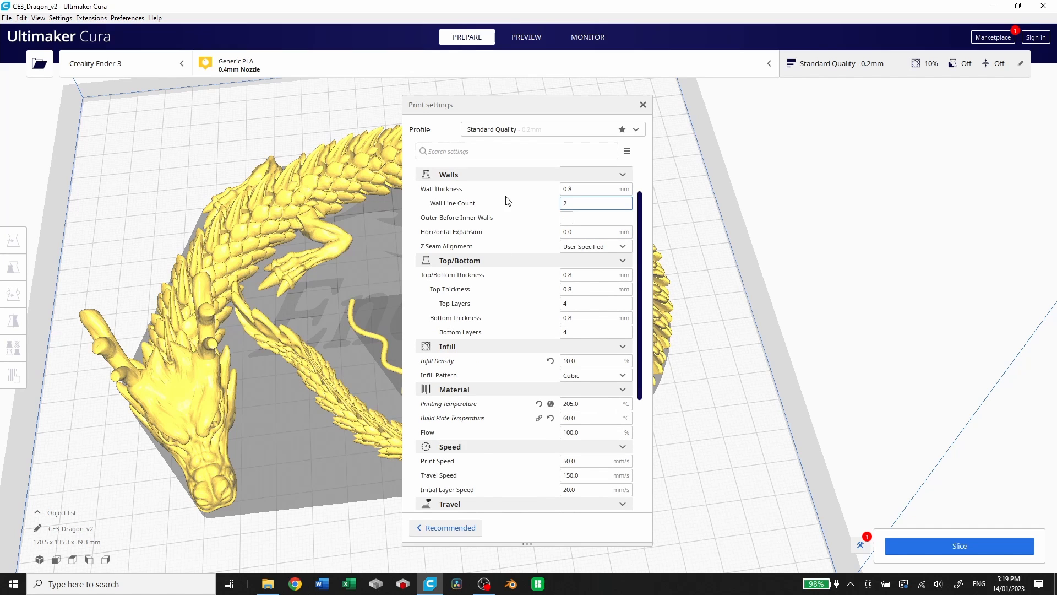
{"action": "mouse_move", "coordinate": [451, 204]}
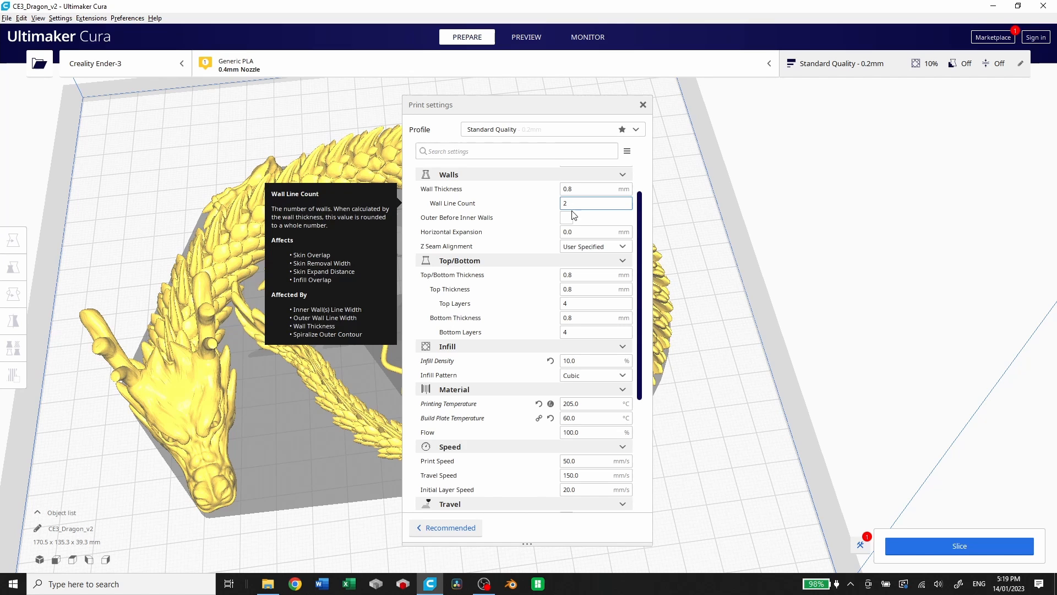
{"action": "scroll", "scroll_direction": "down", "scroll_amount": 3}
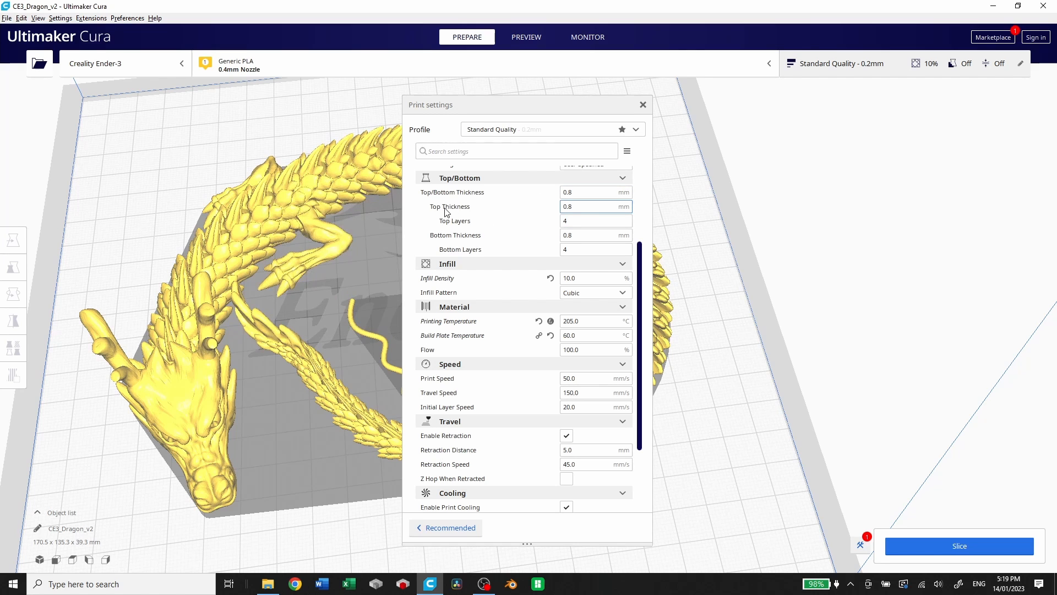
{"action": "mouse_move", "coordinate": [563, 214]}
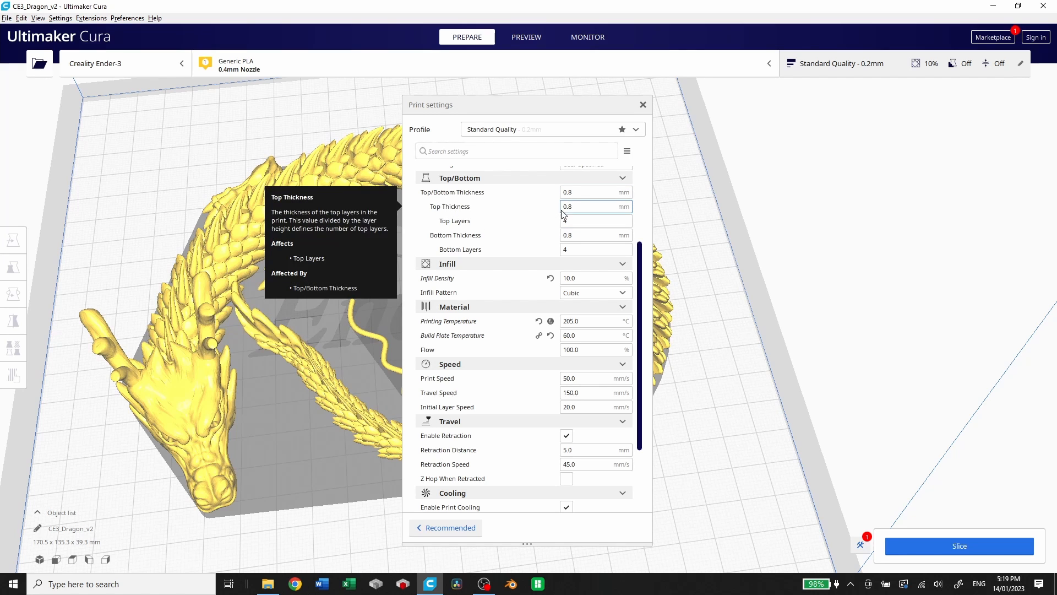
{"action": "mouse_move", "coordinate": [496, 220]}
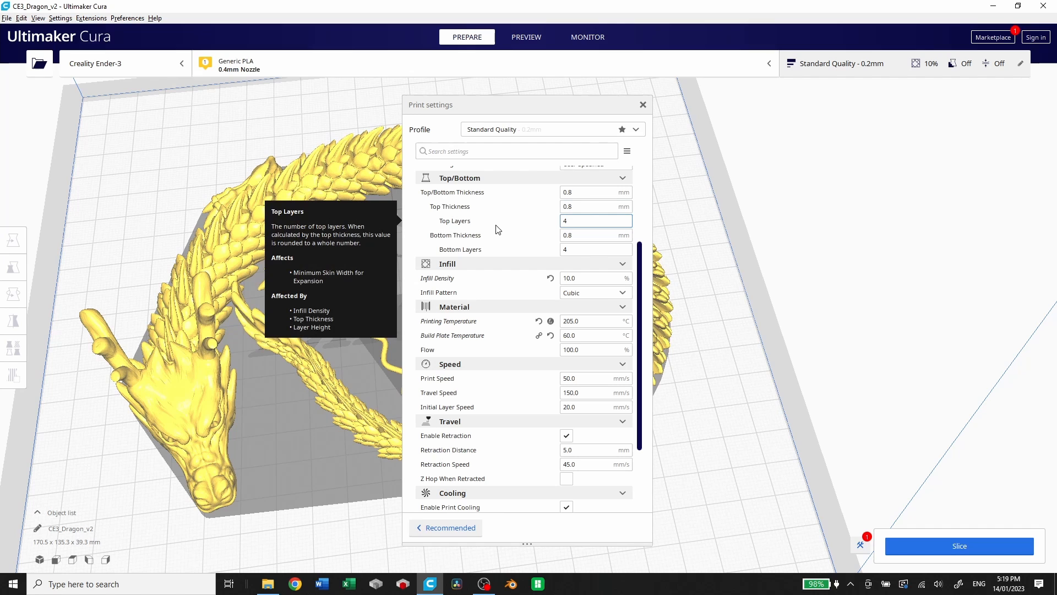
{"action": "left_click", "coordinate": [595, 220]}
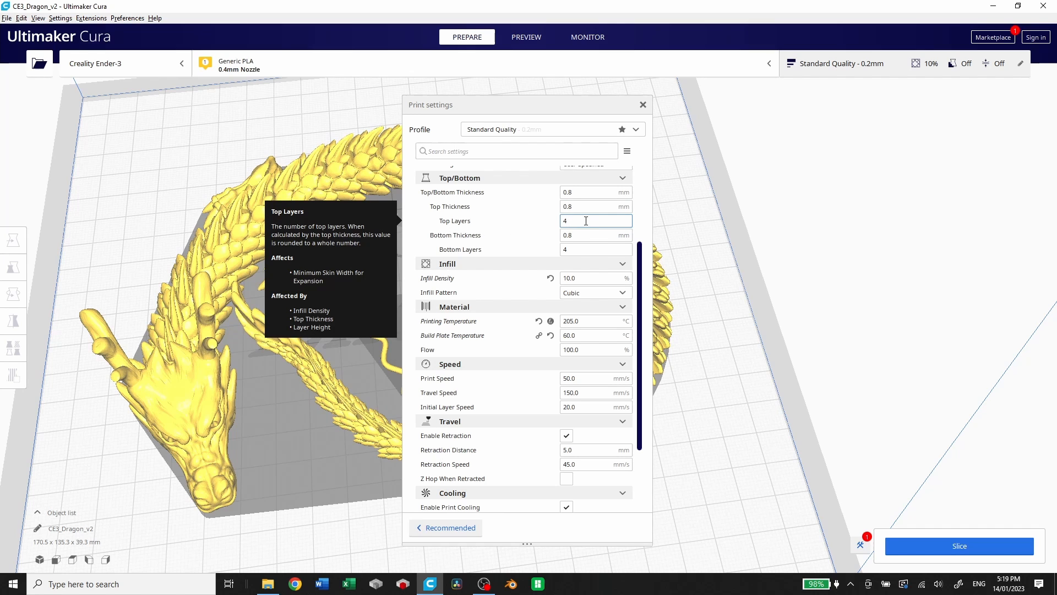
{"action": "mouse_move", "coordinate": [525, 254]}
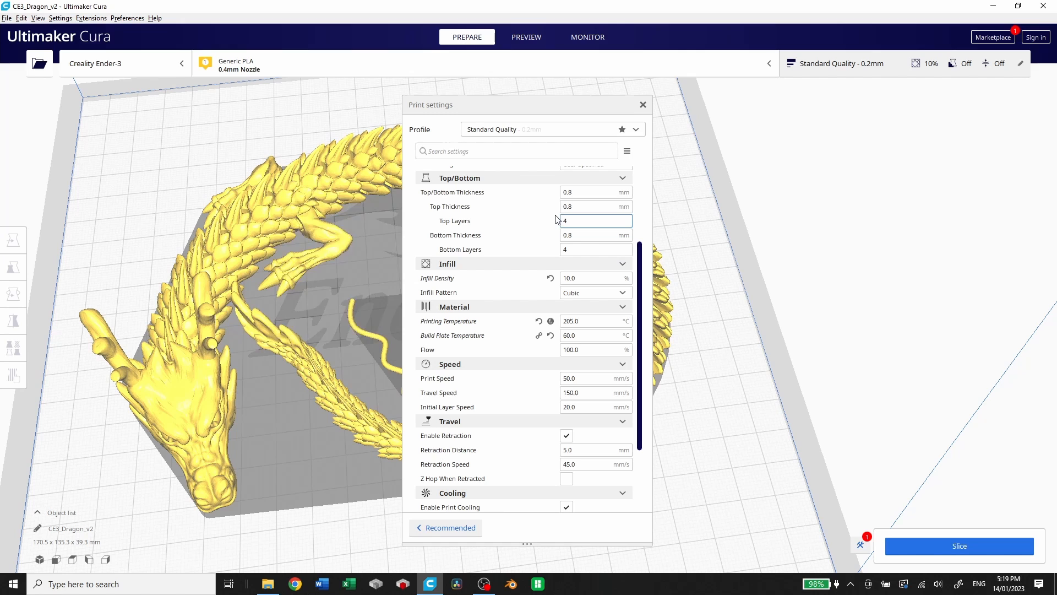
{"action": "mouse_move", "coordinate": [570, 207]}
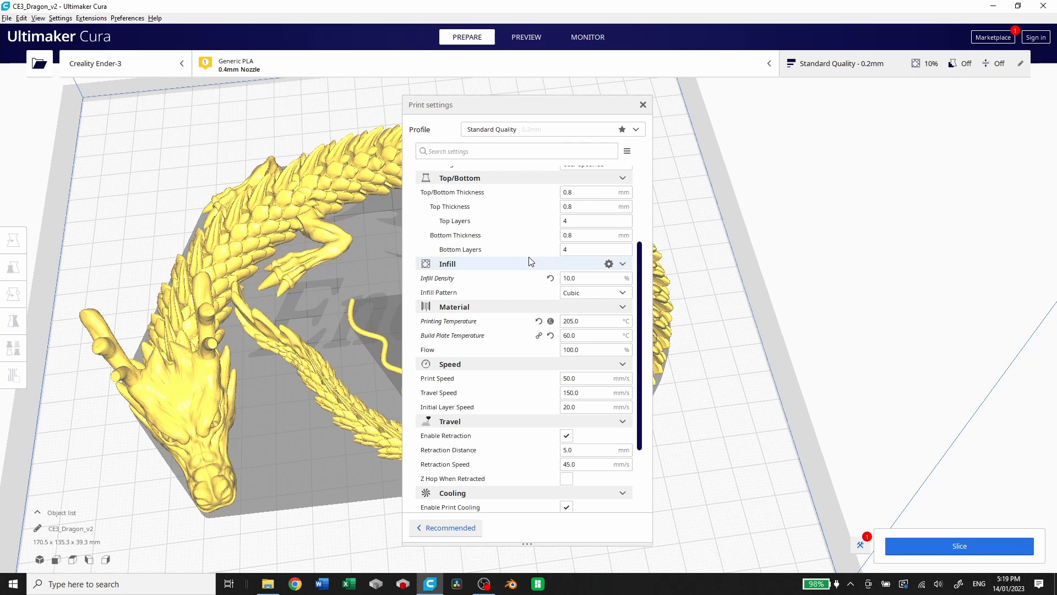
Scroll the custom settings to support off, adhesion None and 100% fan speed.
{"action": "scroll", "scroll_direction": "down", "scroll_amount": 3}
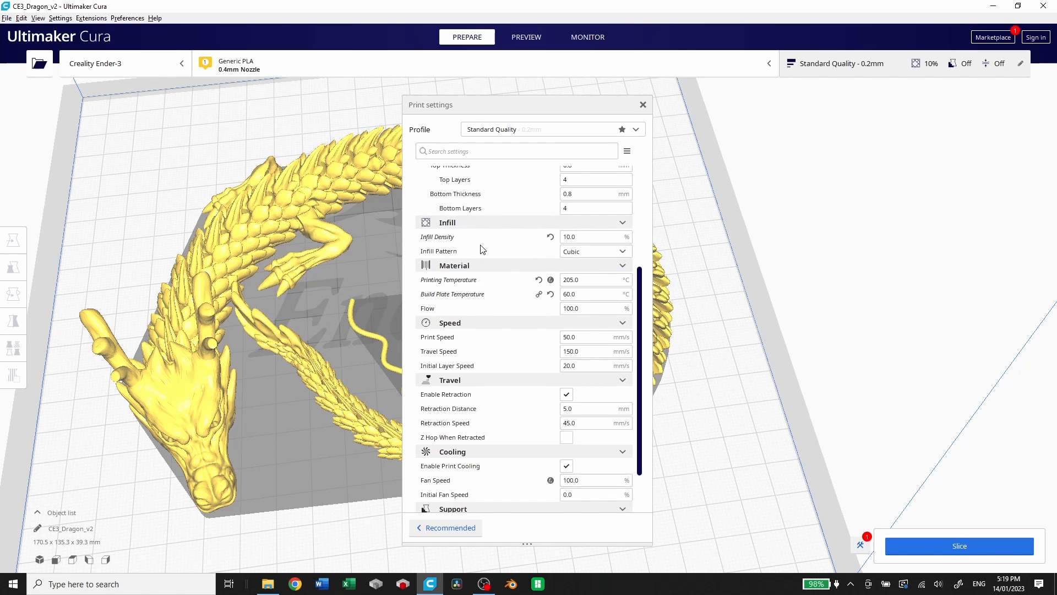
{"action": "mouse_move", "coordinate": [490, 258]}
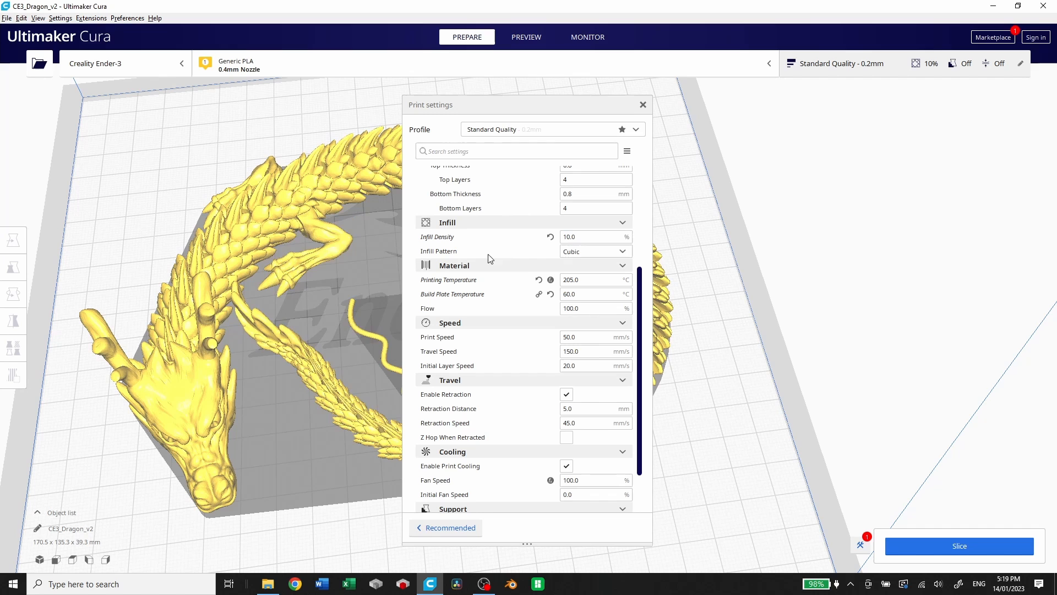
{"action": "scroll", "scroll_direction": "down", "scroll_amount": 3}
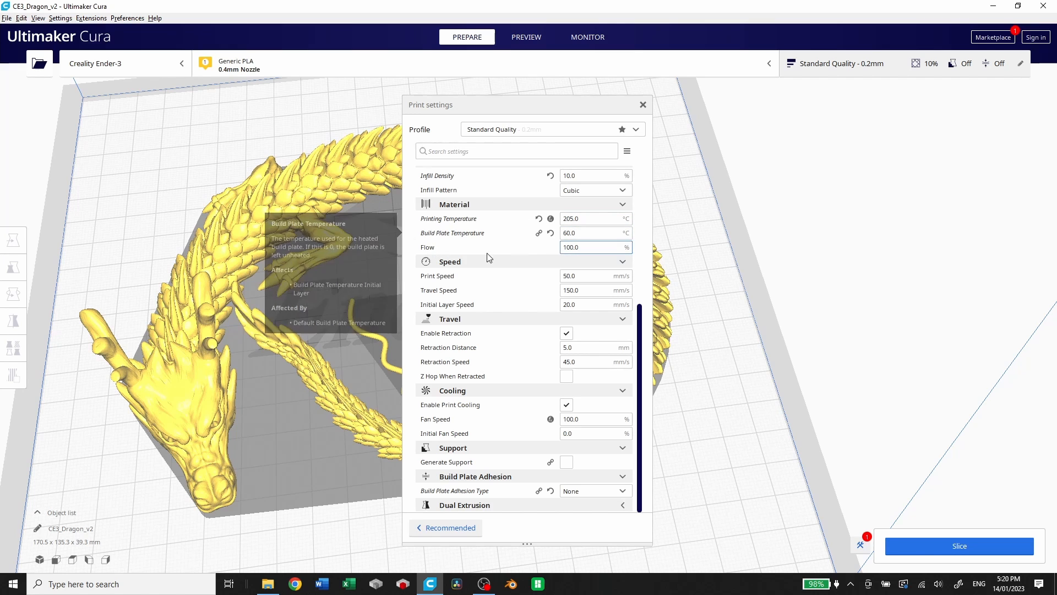
{"action": "mouse_move", "coordinate": [495, 324]}
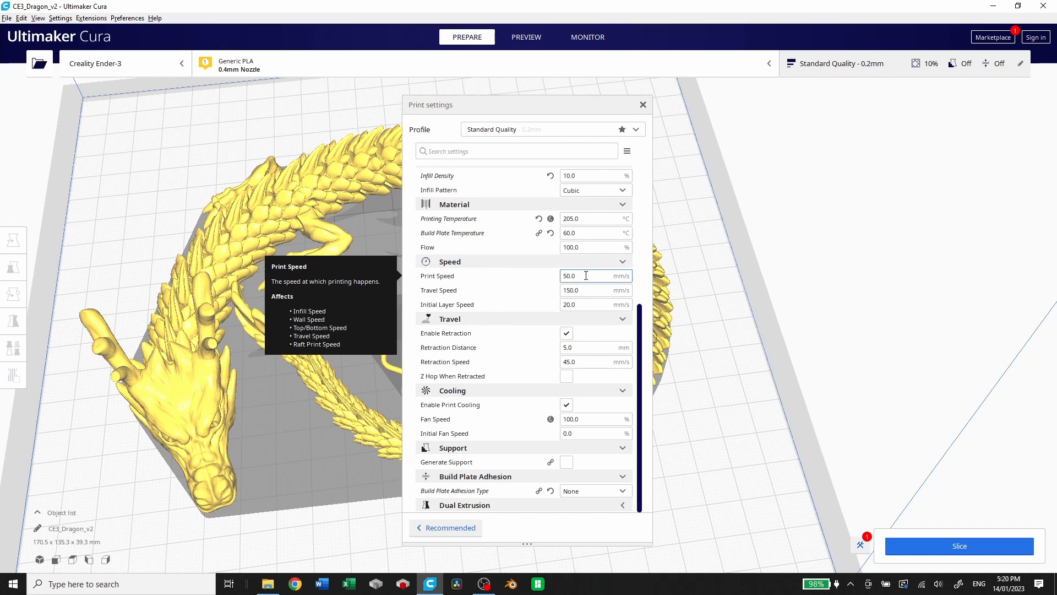
{"action": "mouse_move", "coordinate": [588, 291]}
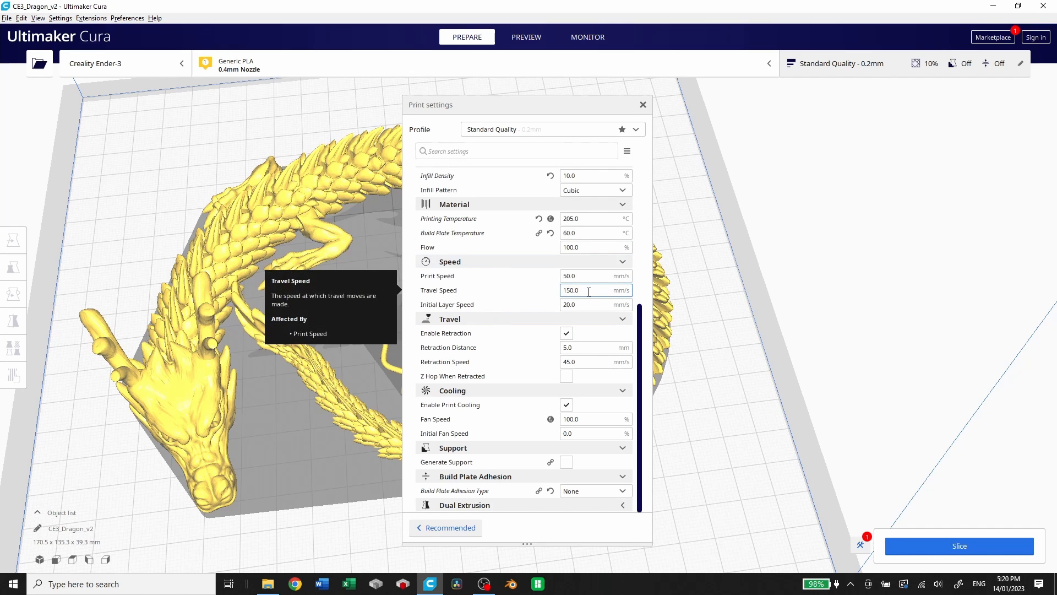
{"action": "mouse_move", "coordinate": [449, 312]}
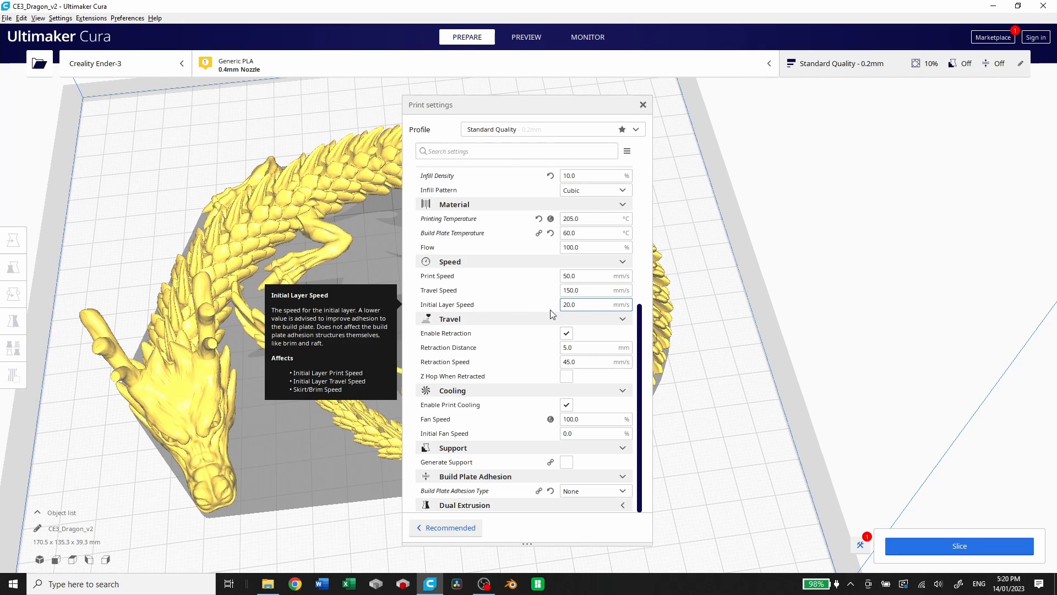
{"action": "mouse_move", "coordinate": [579, 314]}
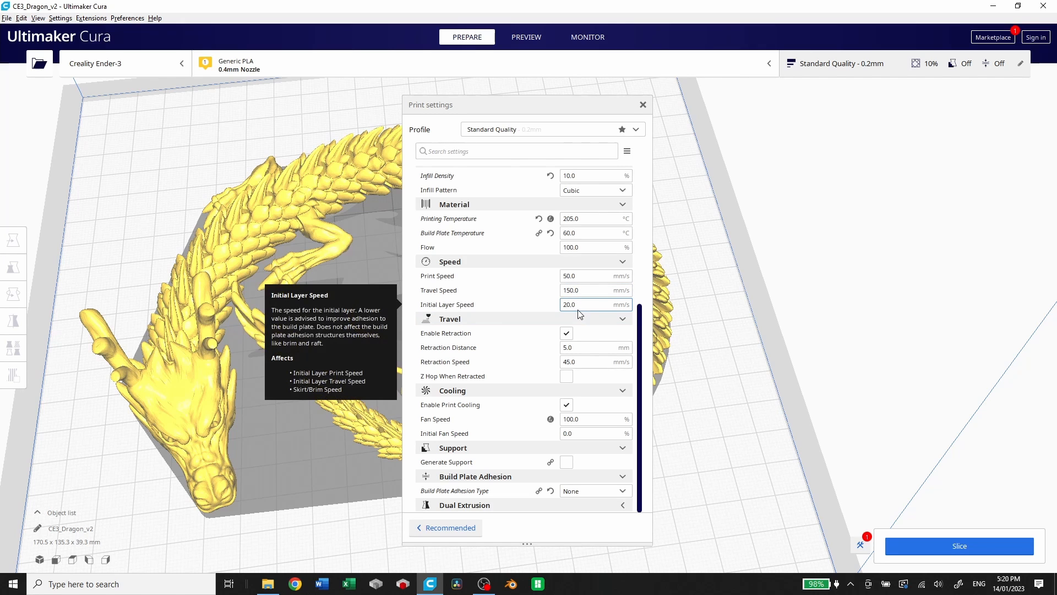
{"action": "mouse_move", "coordinate": [493, 348]}
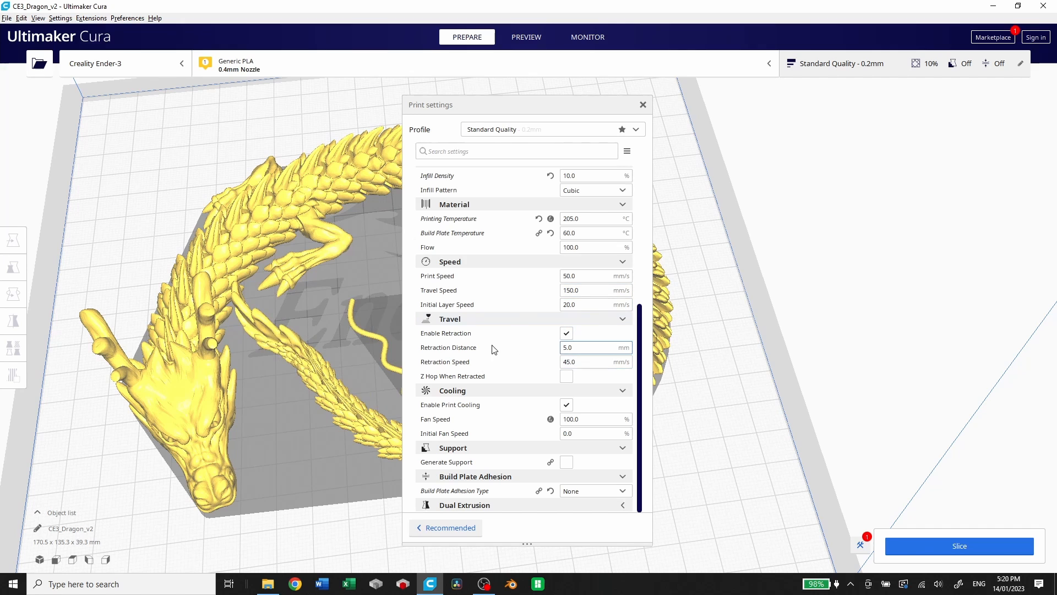
{"action": "mouse_move", "coordinate": [465, 357]}
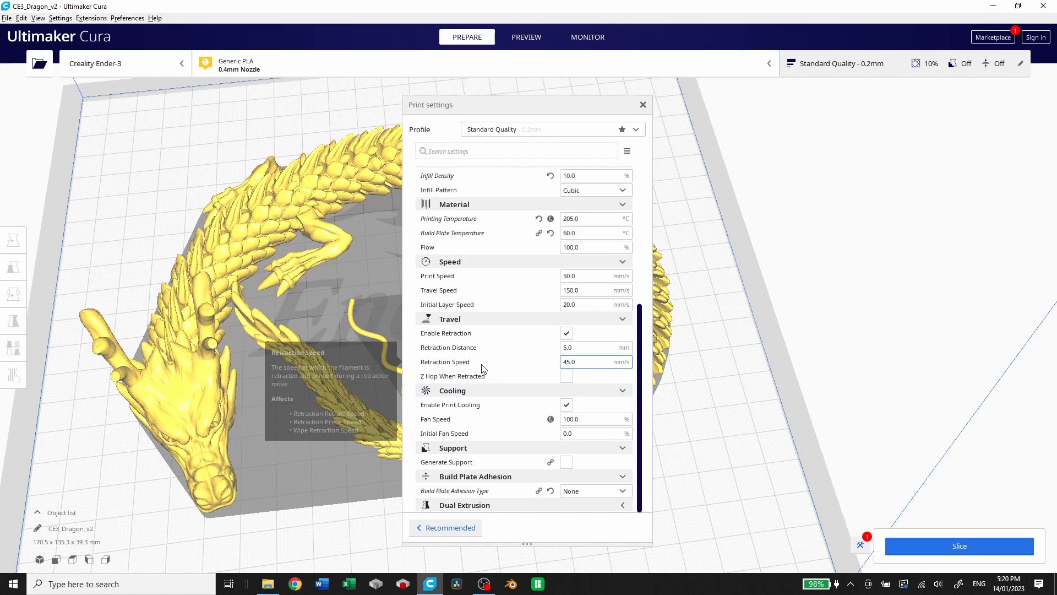
{"action": "mouse_move", "coordinate": [509, 414]}
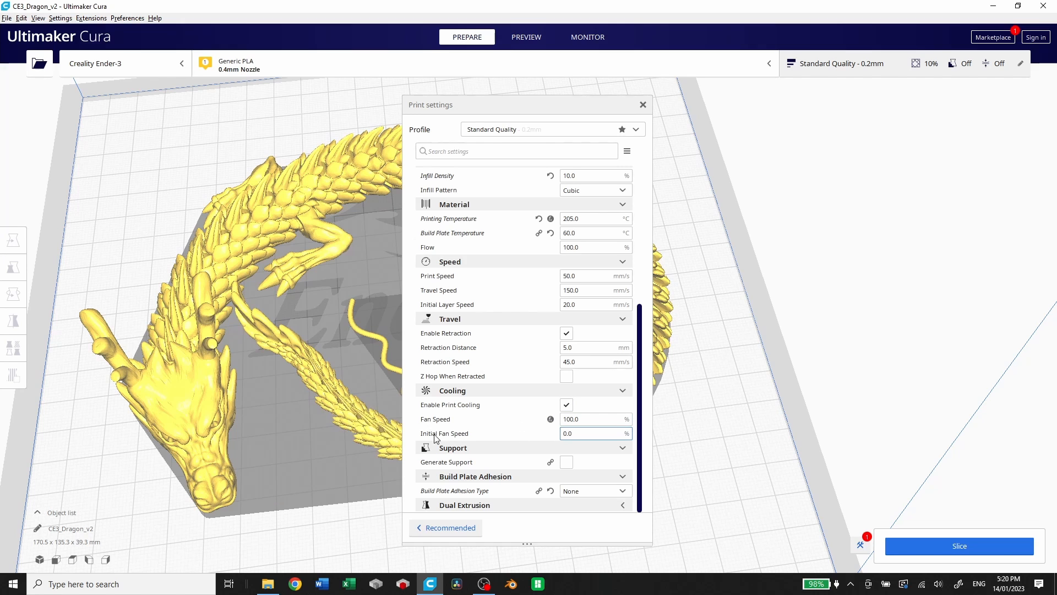
{"action": "mouse_move", "coordinate": [550, 470]}
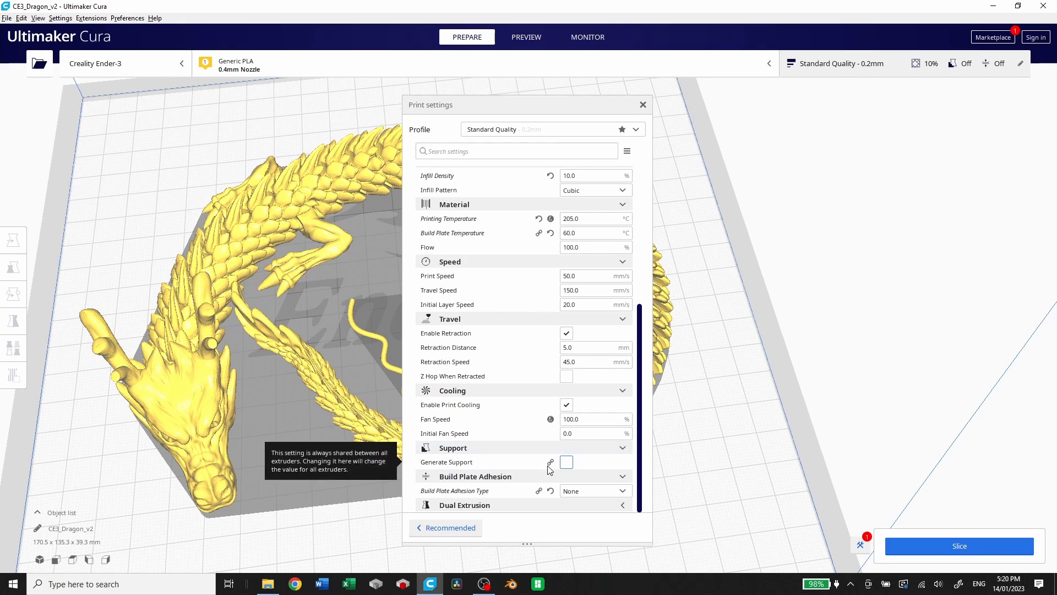
{"action": "mouse_move", "coordinate": [520, 489]}
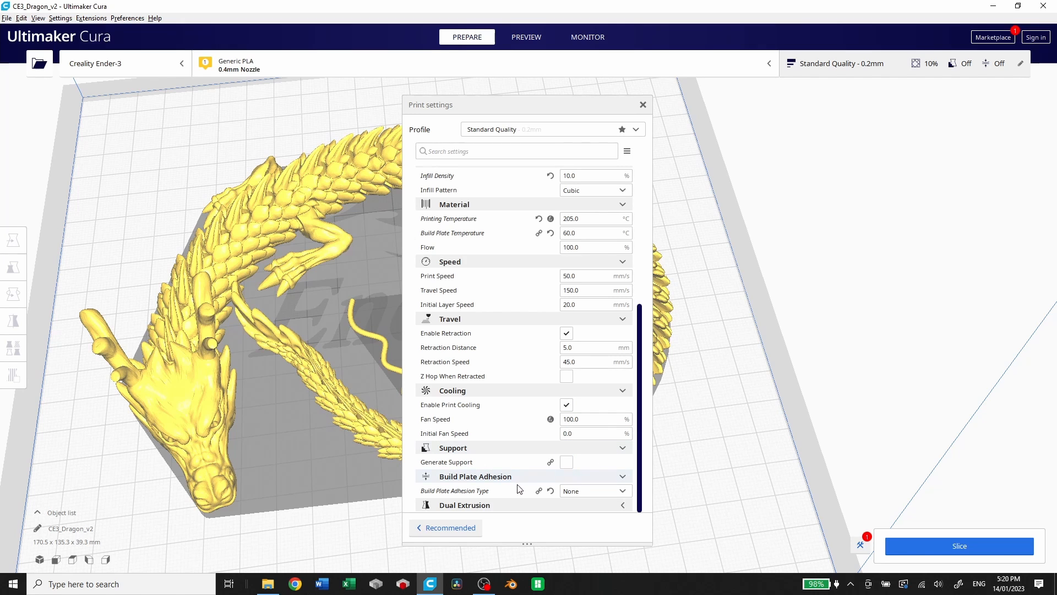
{"action": "mouse_move", "coordinate": [484, 490]}
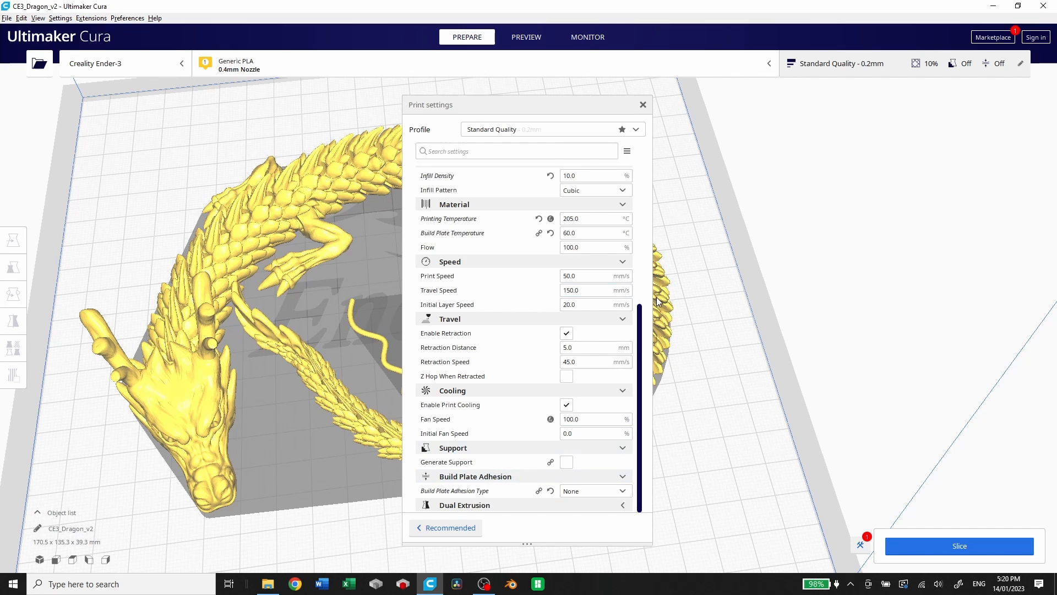
{"action": "mouse_move", "coordinate": [969, 552]}
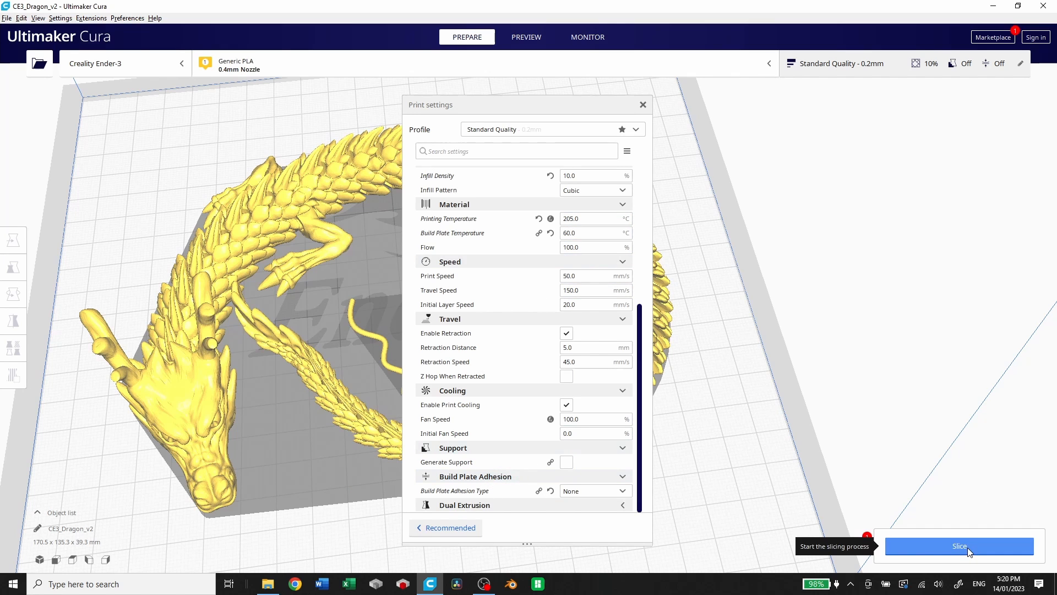
Start slicing the dragon and moustache models.
{"action": "left_click", "coordinate": [958, 546]}
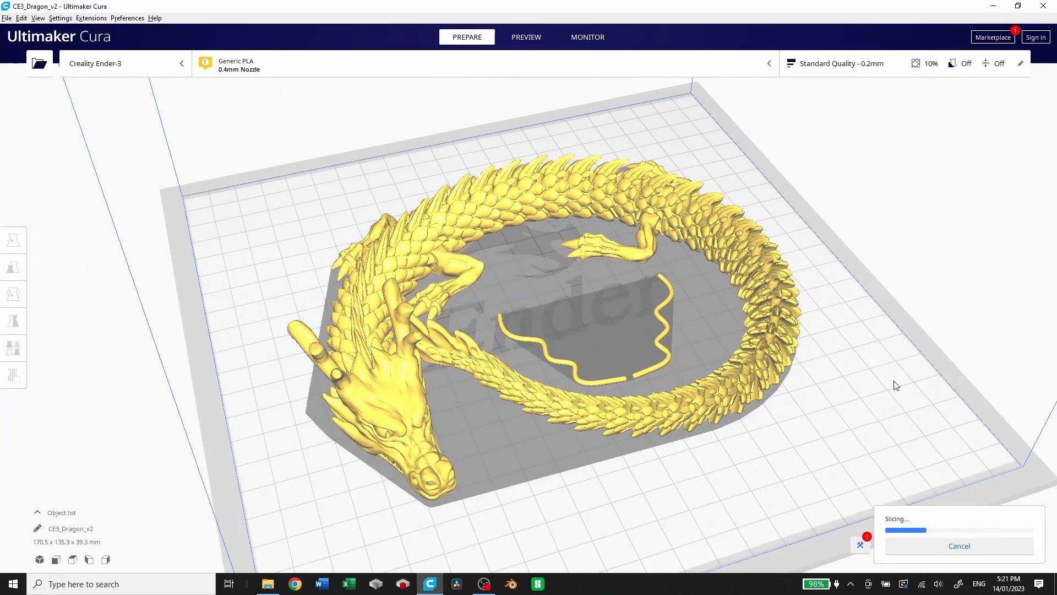
{"action": "mouse_move", "coordinate": [796, 390]}
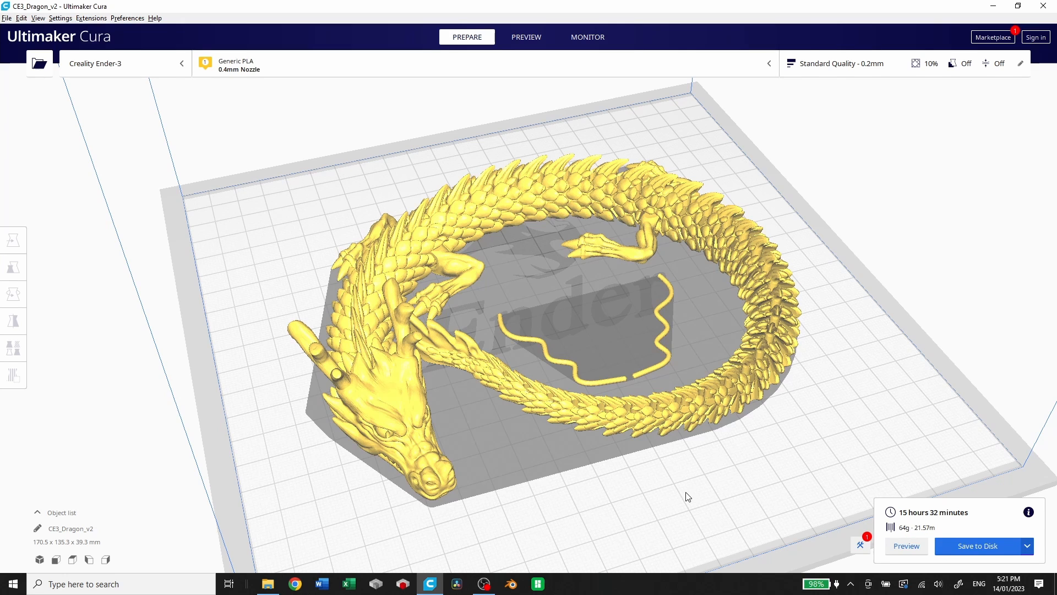
{"action": "mouse_move", "coordinate": [933, 528]}
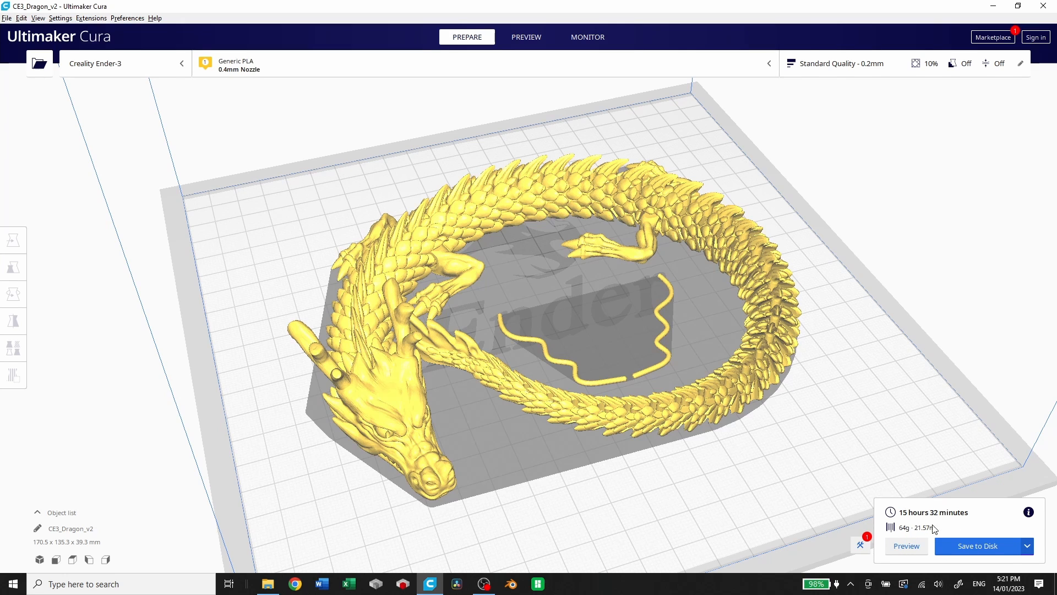
{"action": "mouse_move", "coordinate": [956, 526]}
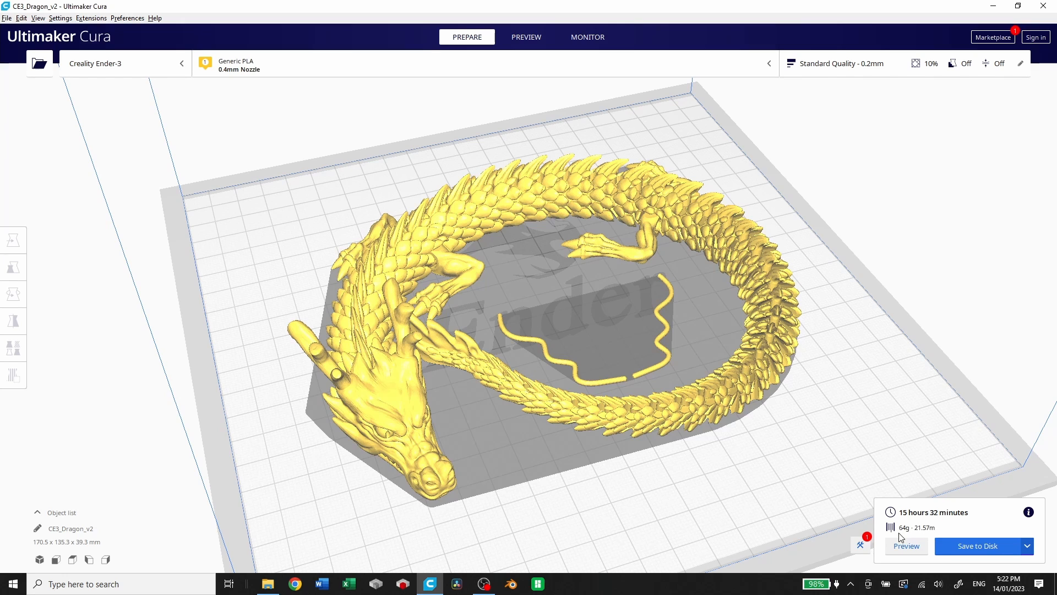
{"action": "mouse_move", "coordinate": [923, 533]}
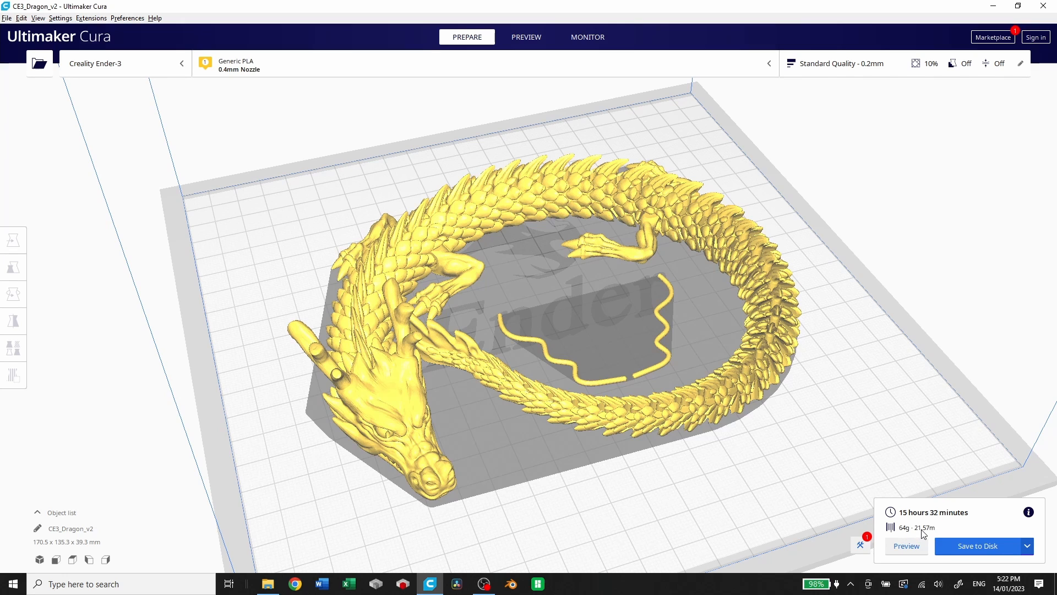
{"action": "mouse_move", "coordinate": [970, 529]}
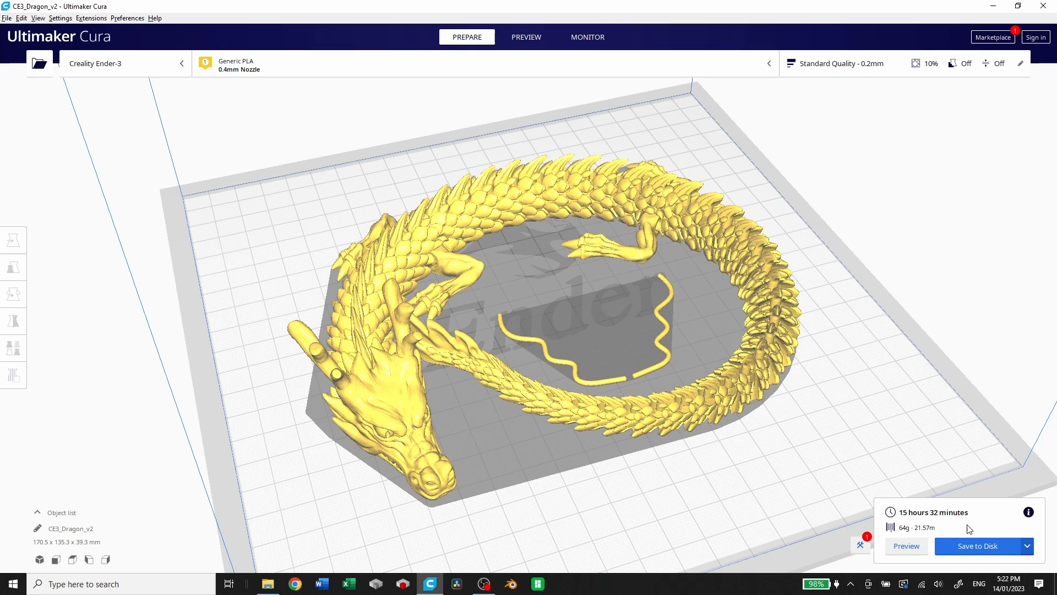
{"action": "mouse_move", "coordinate": [861, 480]}
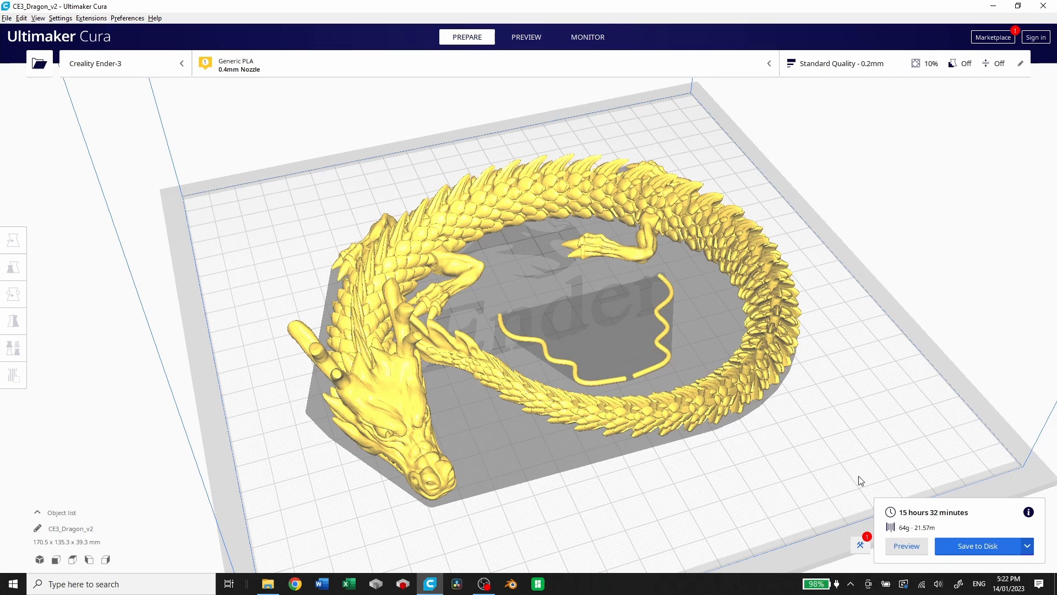
Switch to Preview to show the sliced layers, estimated 15 h 32 min and 64 g.
{"action": "left_click", "coordinate": [525, 37]}
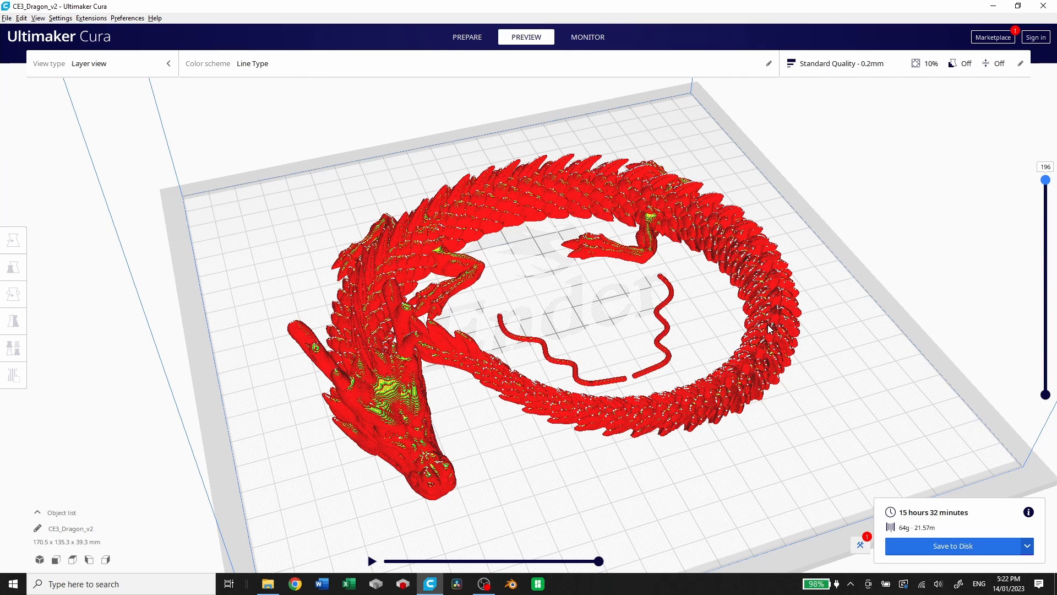
{"action": "mouse_move", "coordinate": [890, 408]}
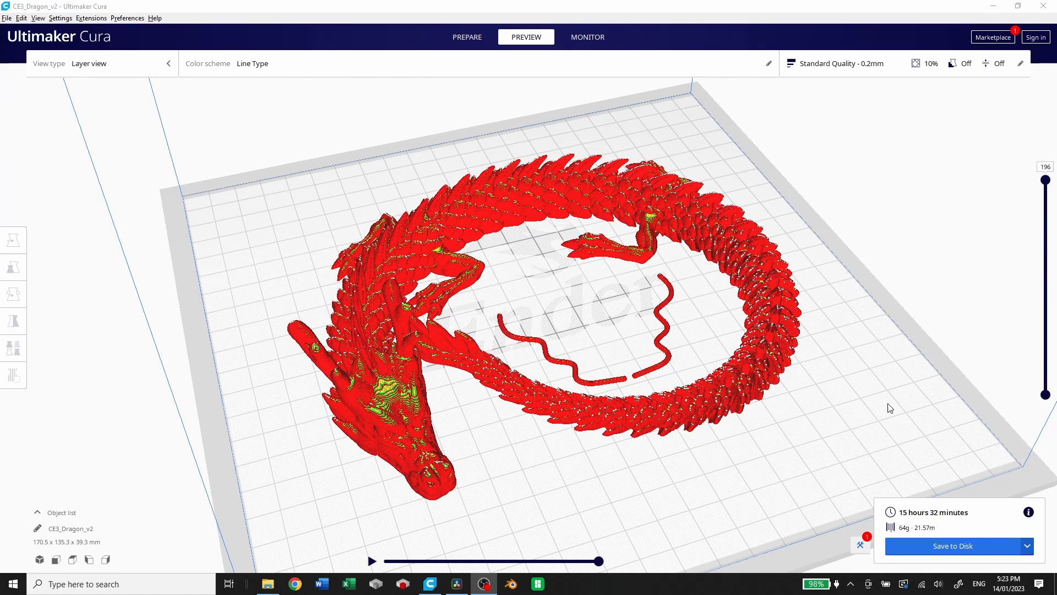
{"action": "mouse_move", "coordinate": [912, 523]}
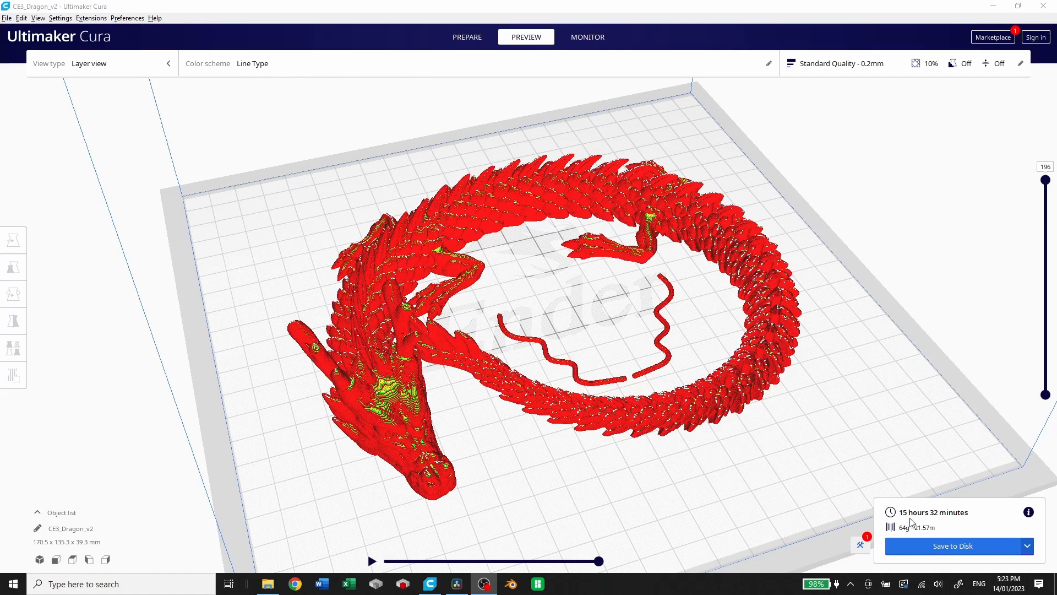
{"action": "mouse_move", "coordinate": [969, 552]}
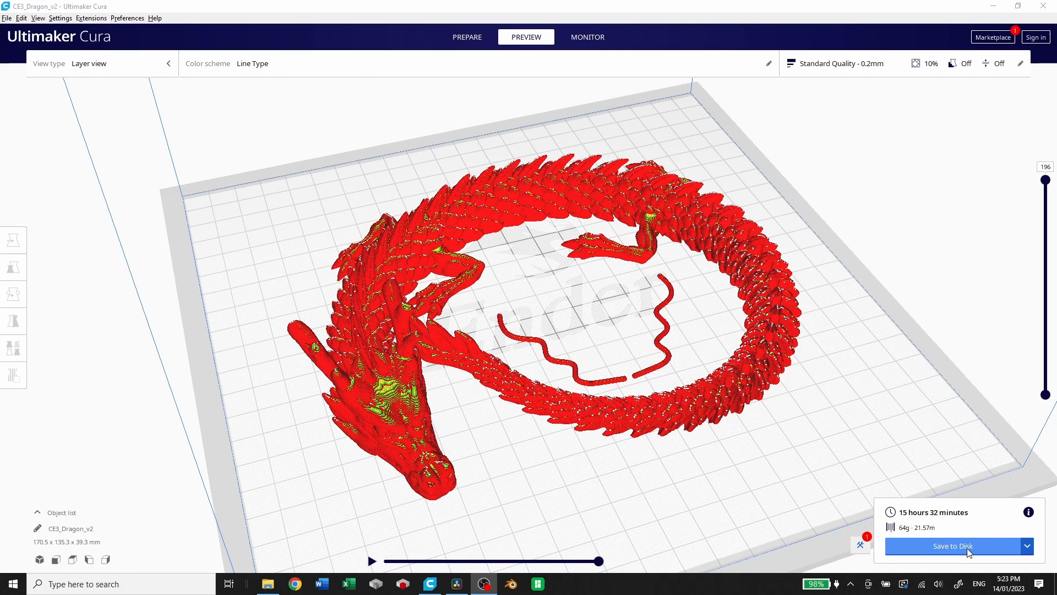
{"action": "left_click", "coordinate": [1027, 545]}
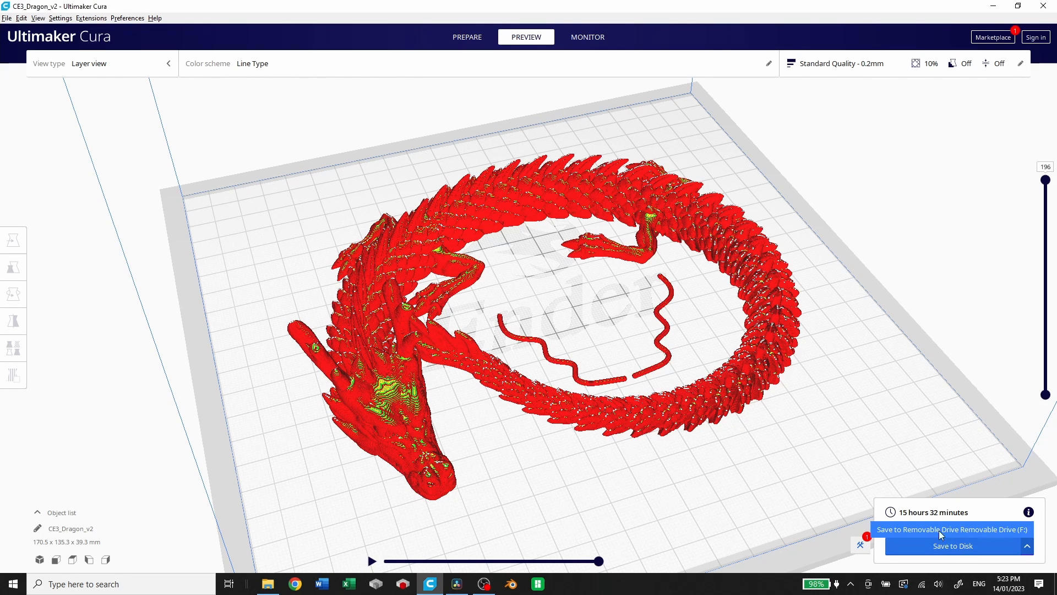
{"action": "mouse_move", "coordinate": [952, 547]}
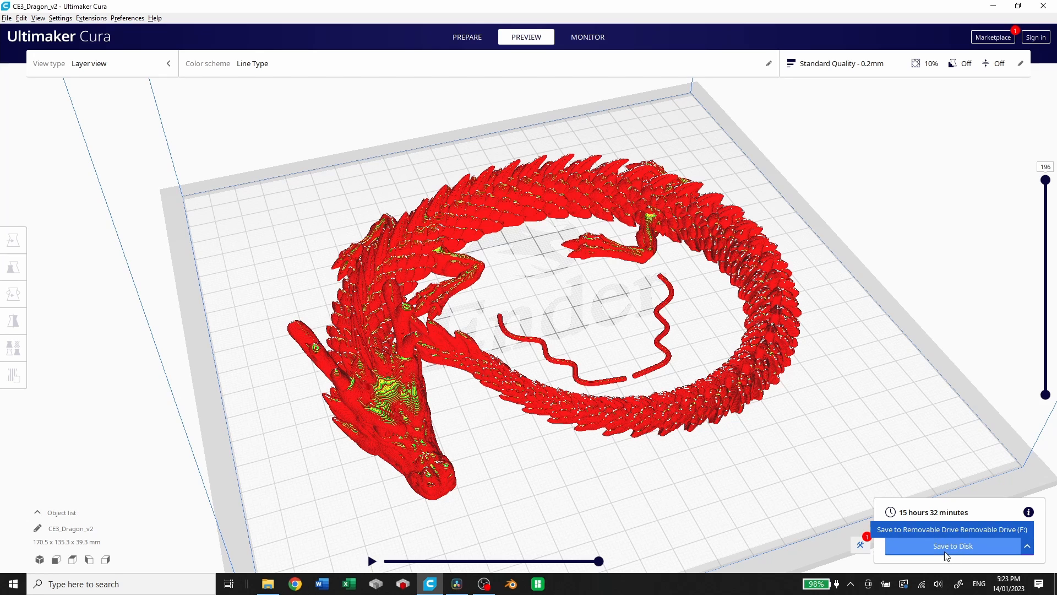
{"action": "left_click", "coordinate": [951, 547]}
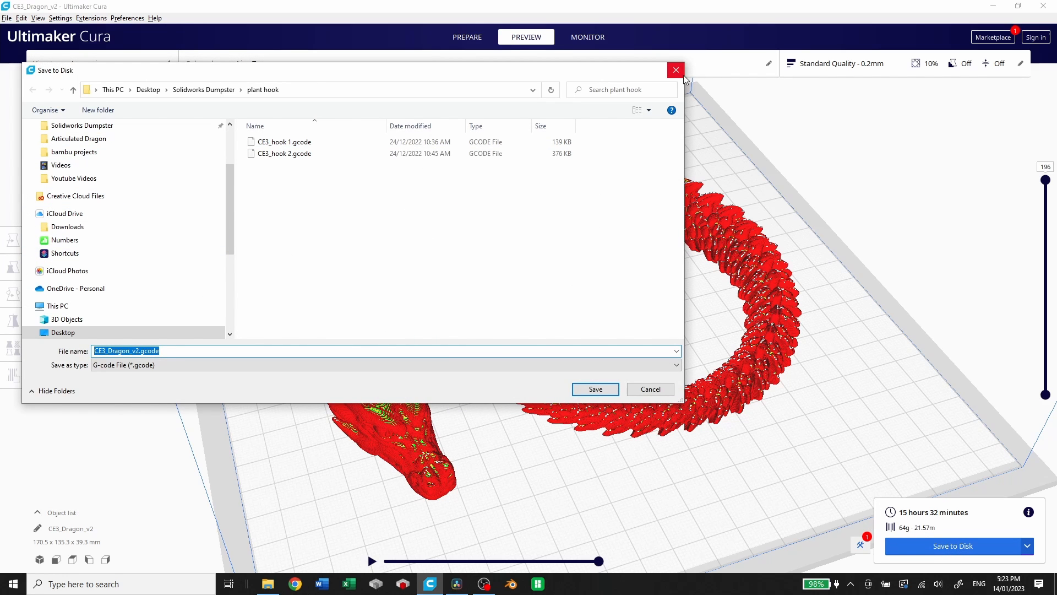
{"action": "left_click", "coordinate": [675, 70]}
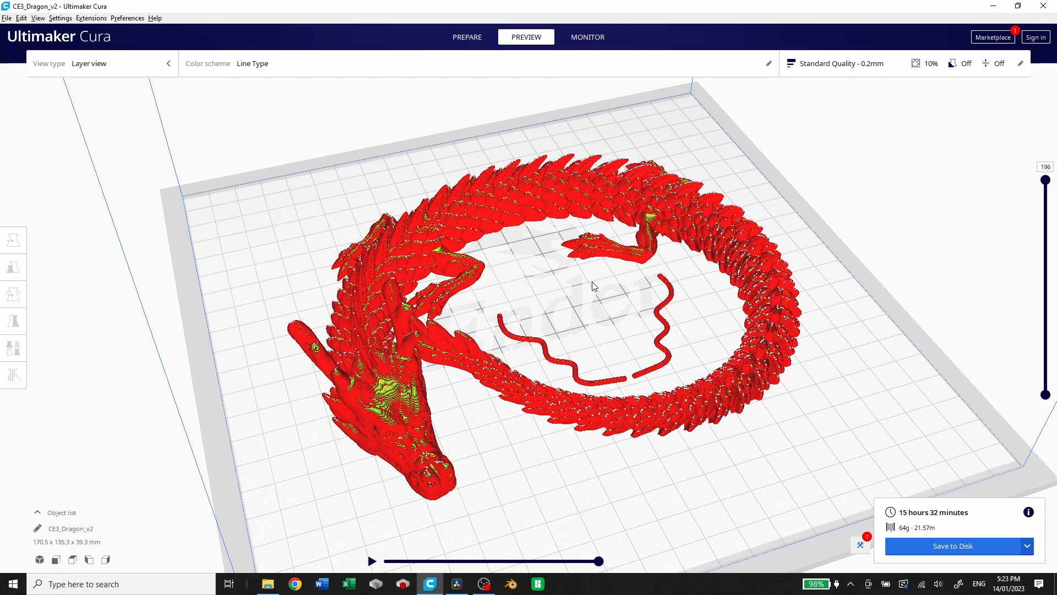
{"action": "mouse_move", "coordinate": [645, 385]}
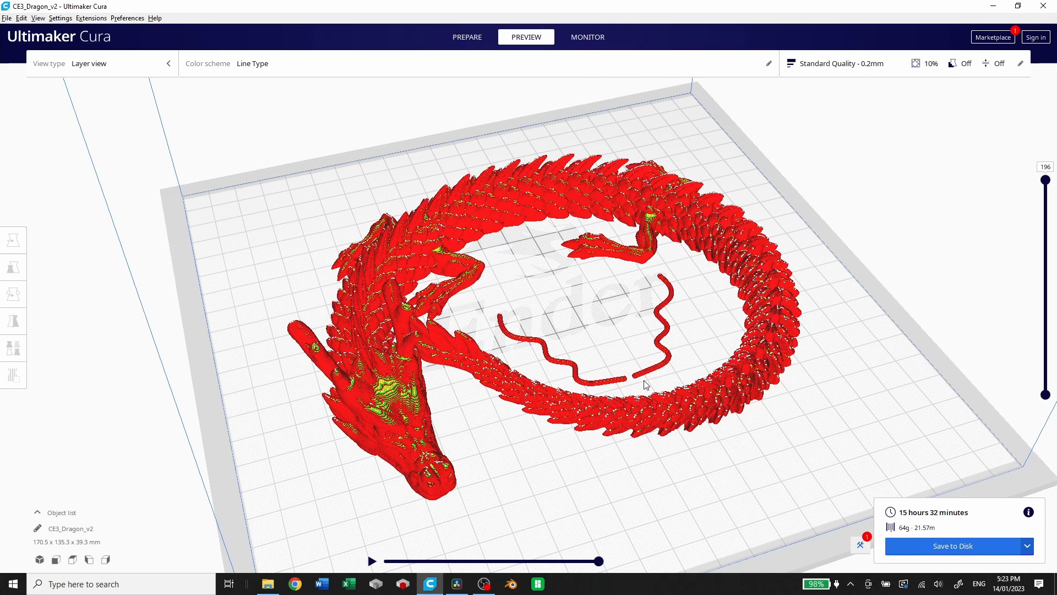
{"action": "mouse_move", "coordinate": [545, 288]}
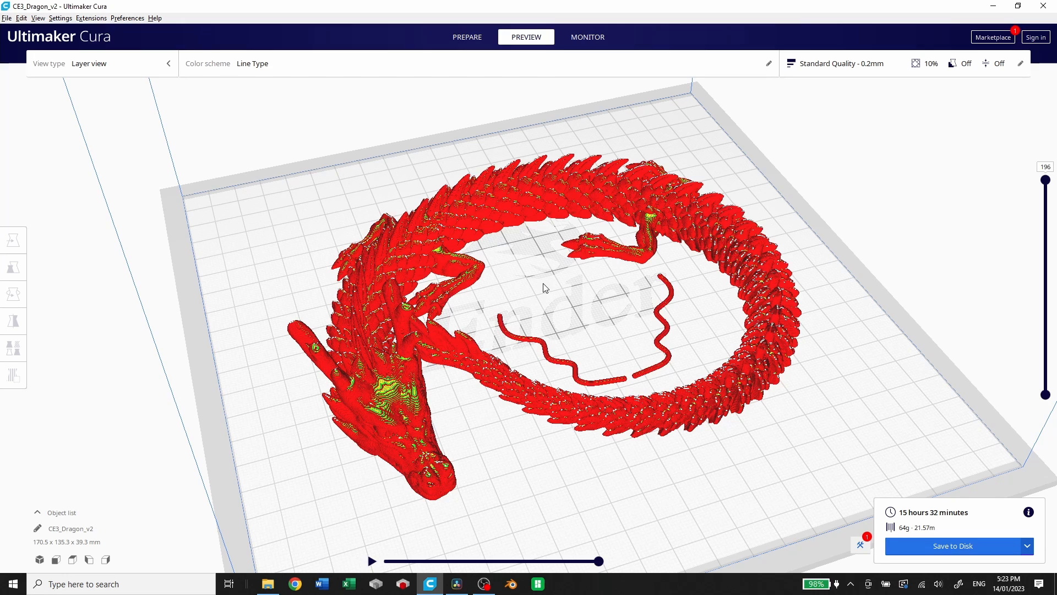
{"action": "mouse_move", "coordinate": [550, 302]}
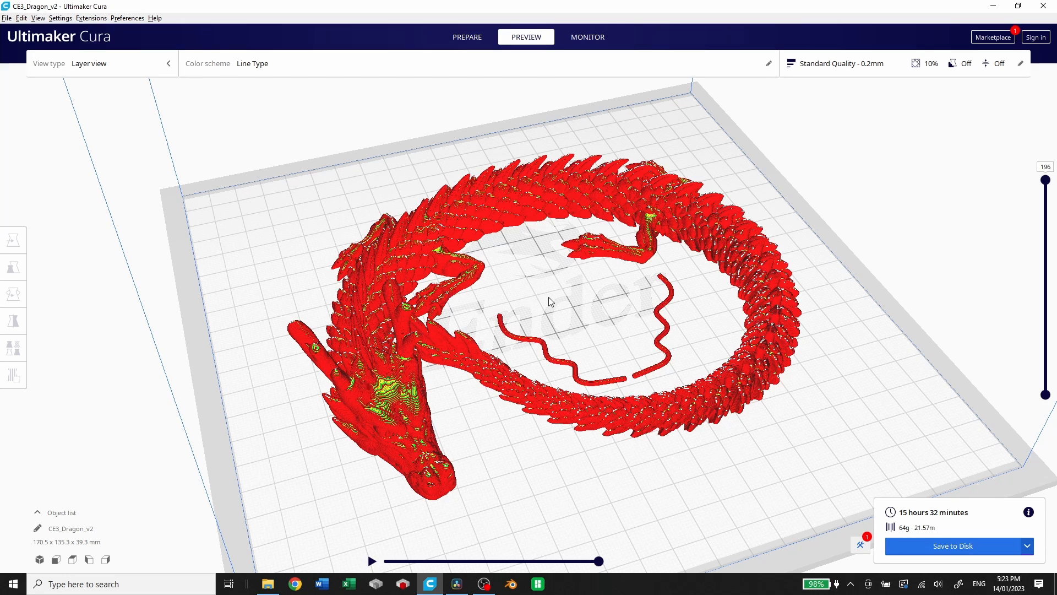